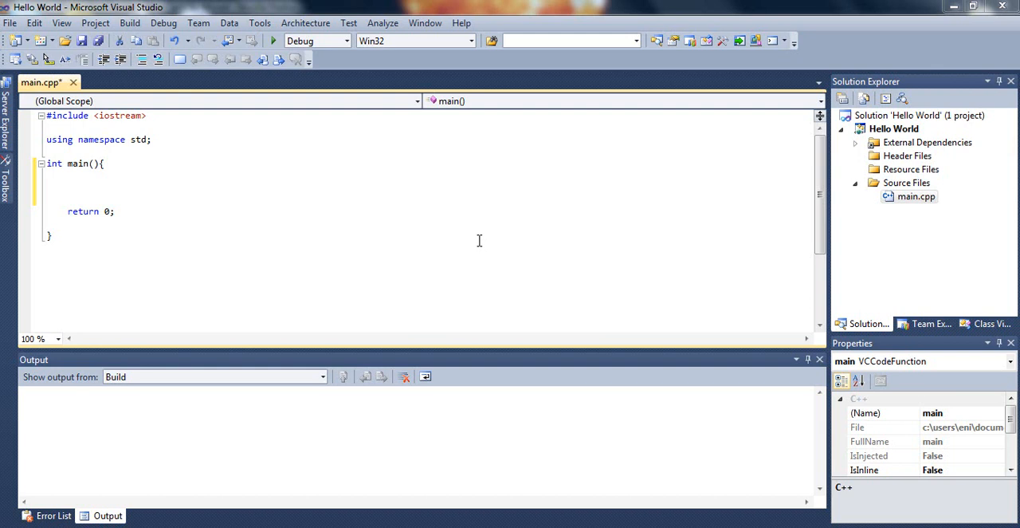
pyautogui.moveTo(142, 197)
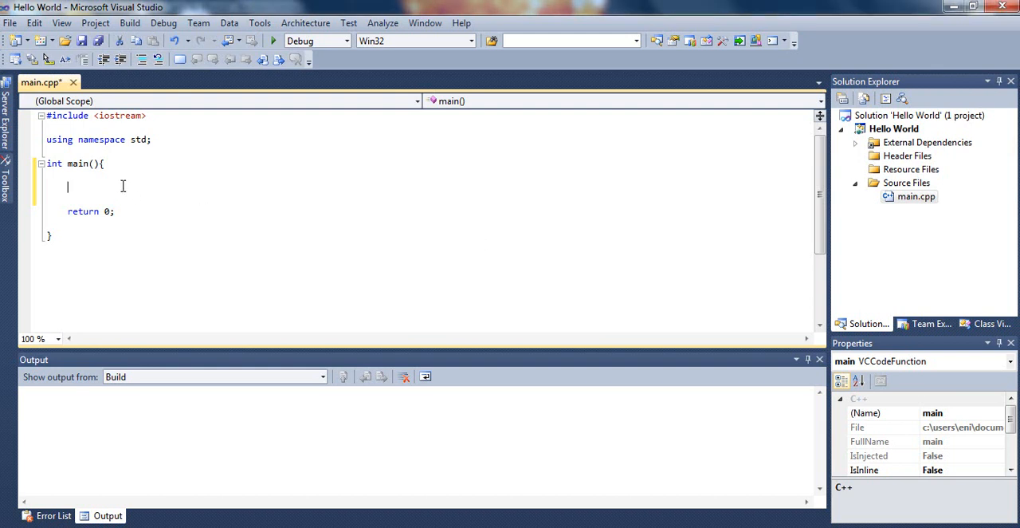
pyautogui.moveTo(122, 176)
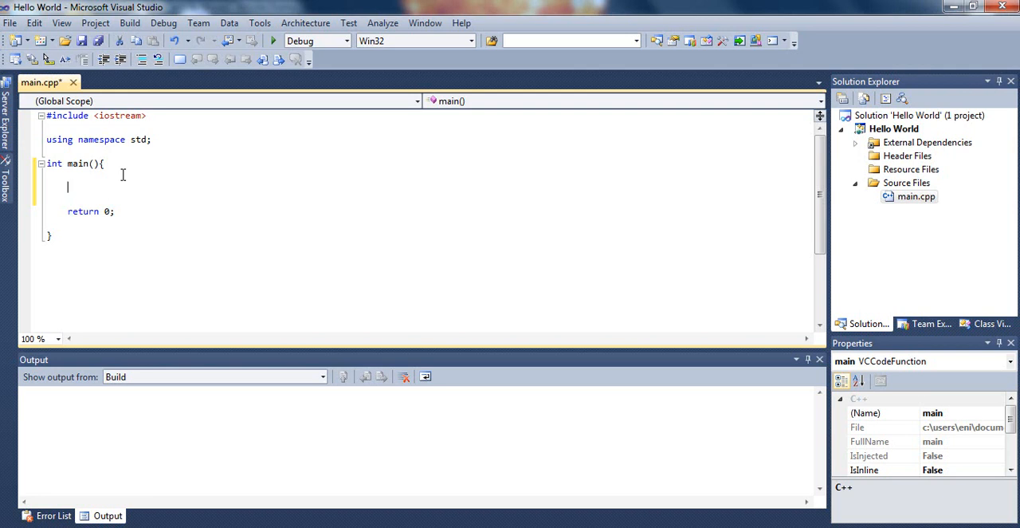
# Write the declaration double userInput[3]; as the first line of main
pyautogui.write('double')
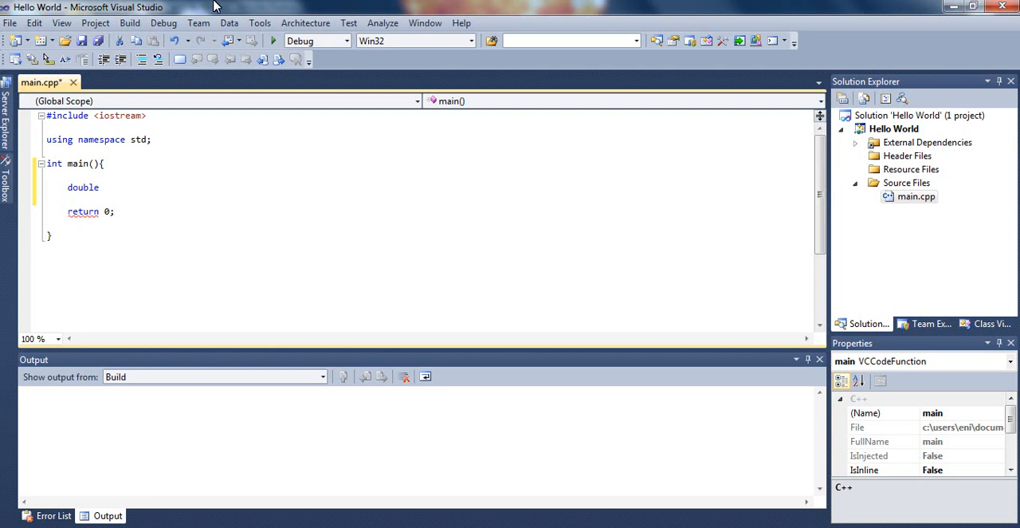
pyautogui.write('userInp')
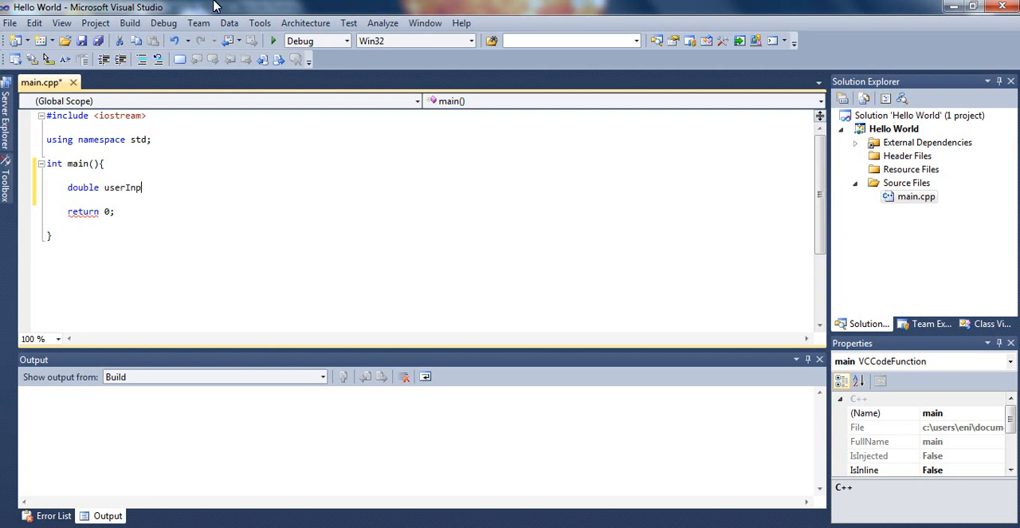
pyautogui.write('ut')
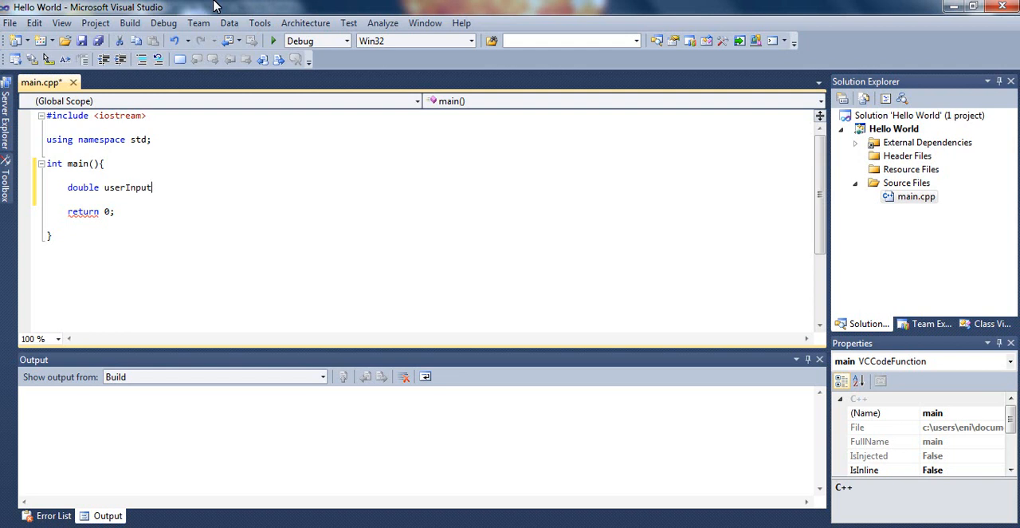
pyautogui.write('[3]')
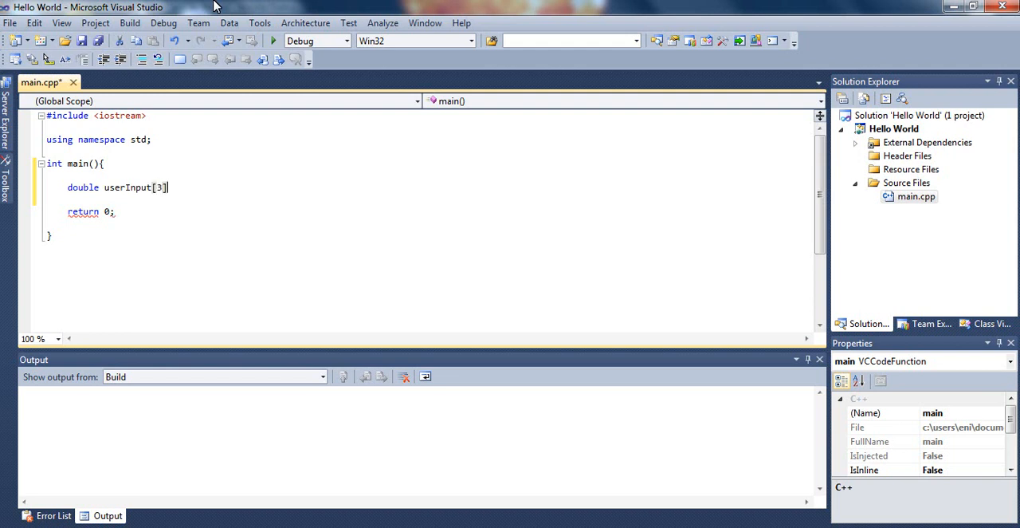
pyautogui.write(';')
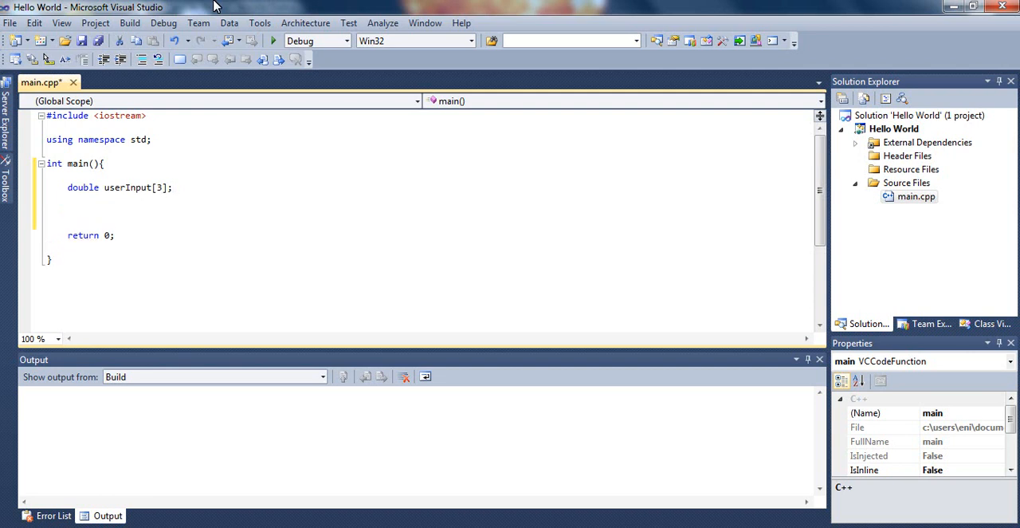
# Write a cout statement printing "Enter the number of cars you wish to buy: "
pyautogui.write('cout')
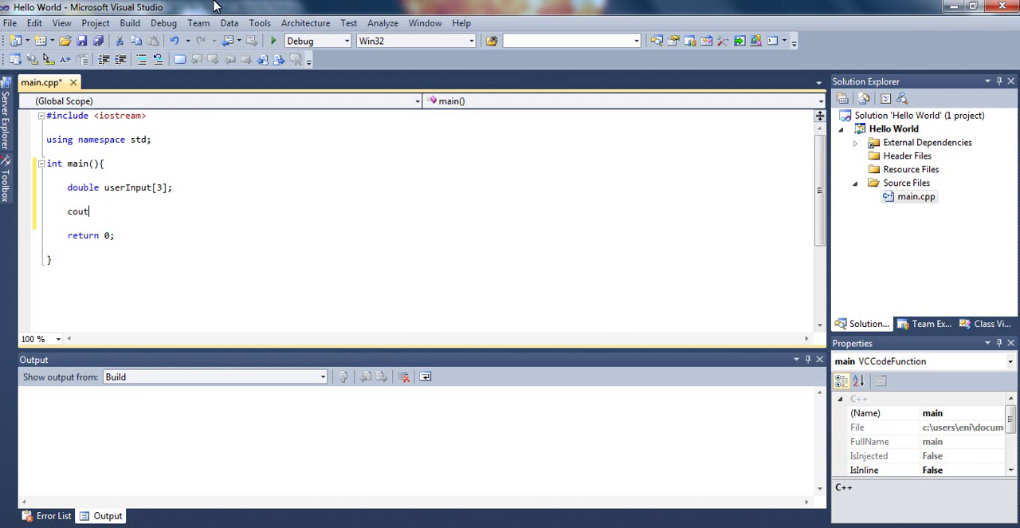
pyautogui.write('<<"')
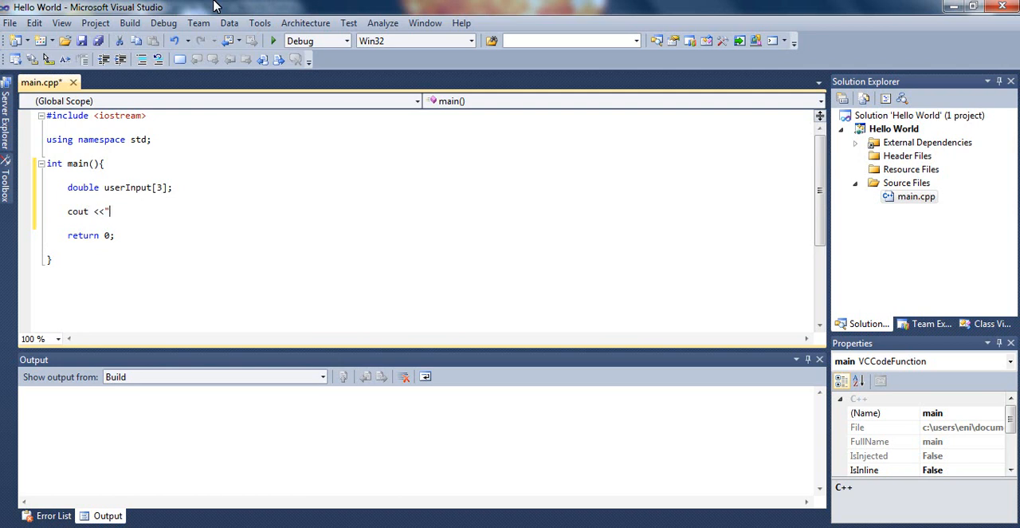
pyautogui.write('Enter the num')
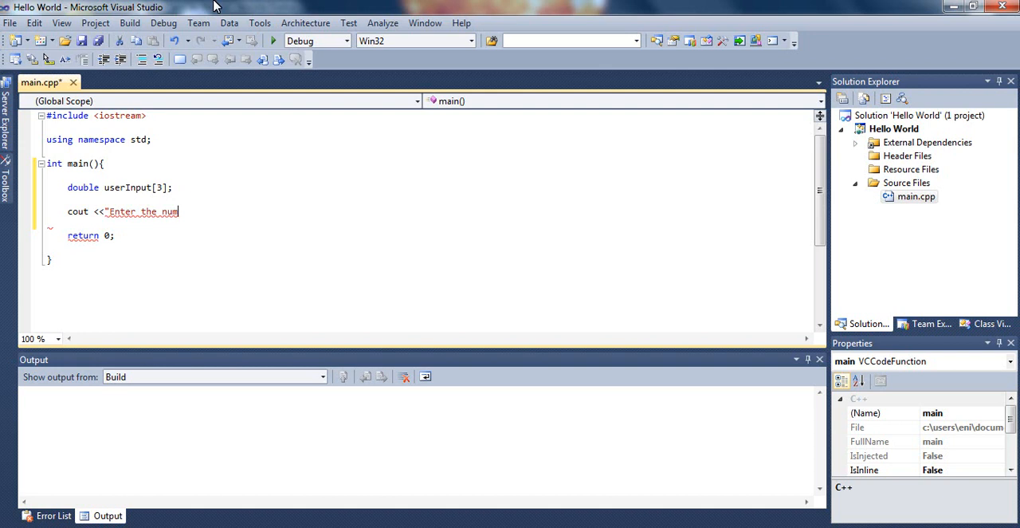
pyautogui.write('ber of')
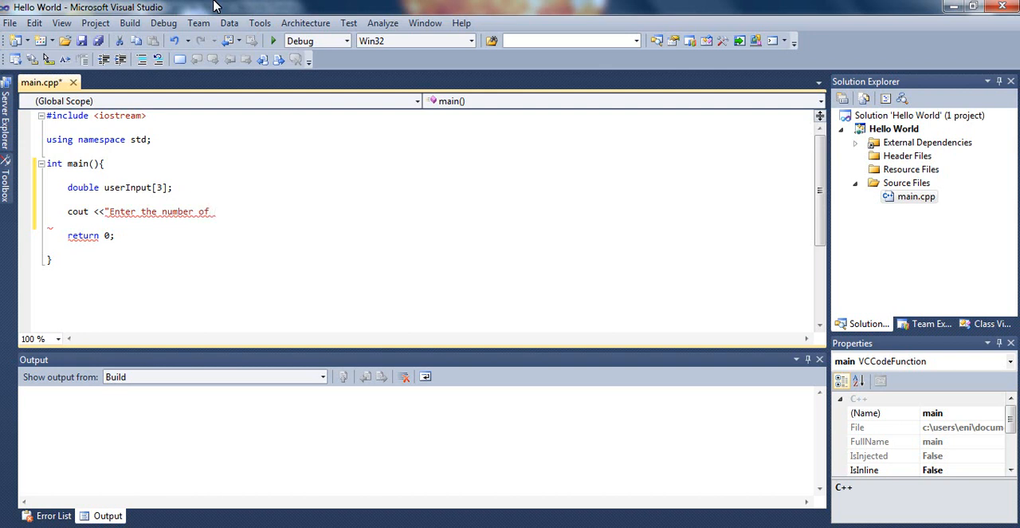
pyautogui.write('cars you wish to')
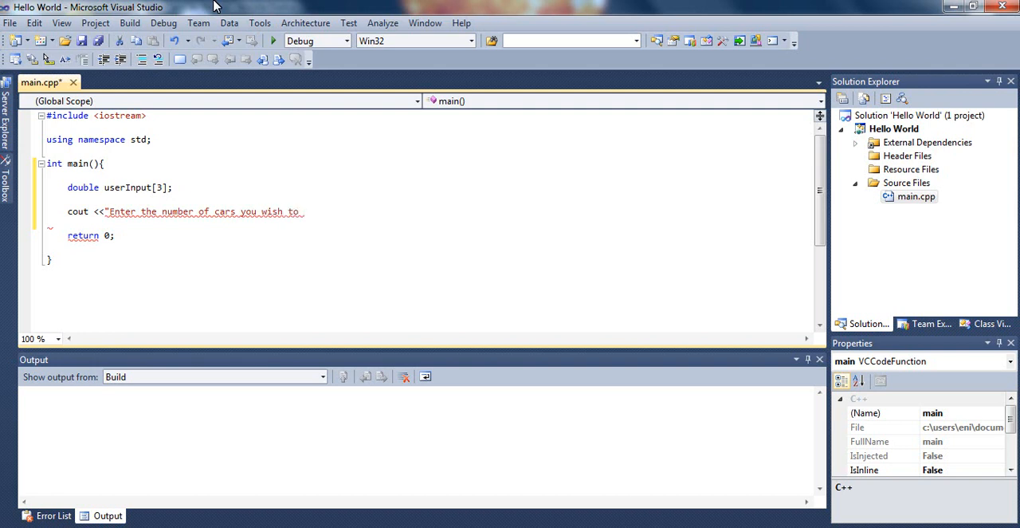
pyautogui.write('buy')
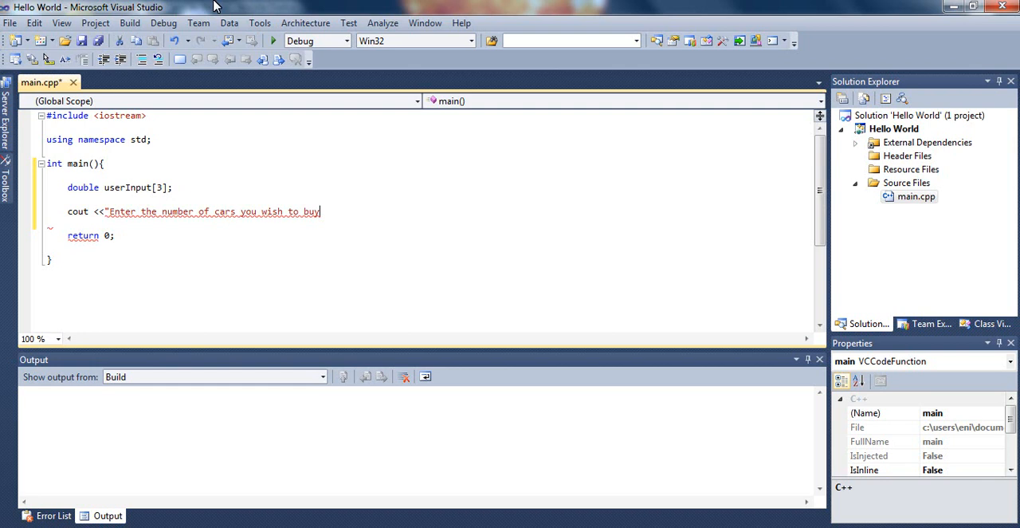
pyautogui.write(':')
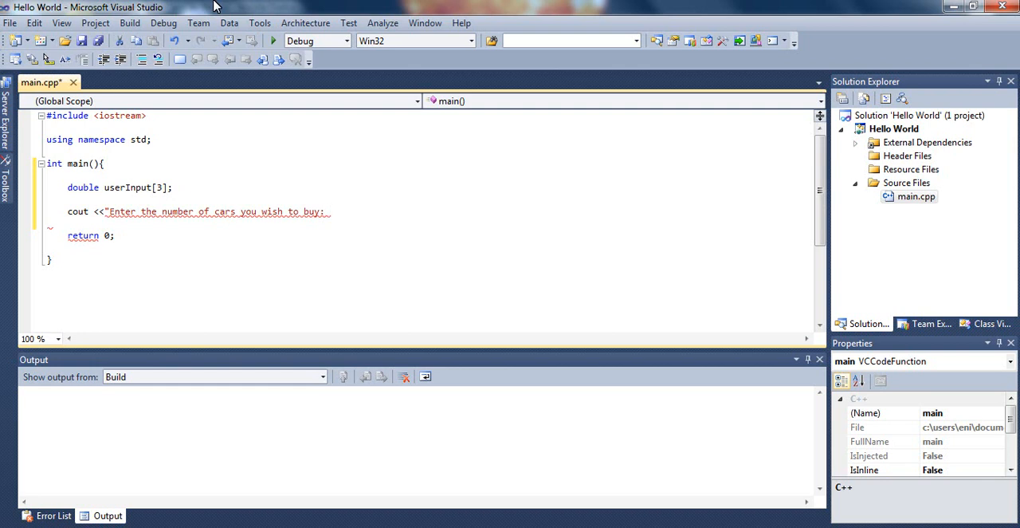
pyautogui.write('";')
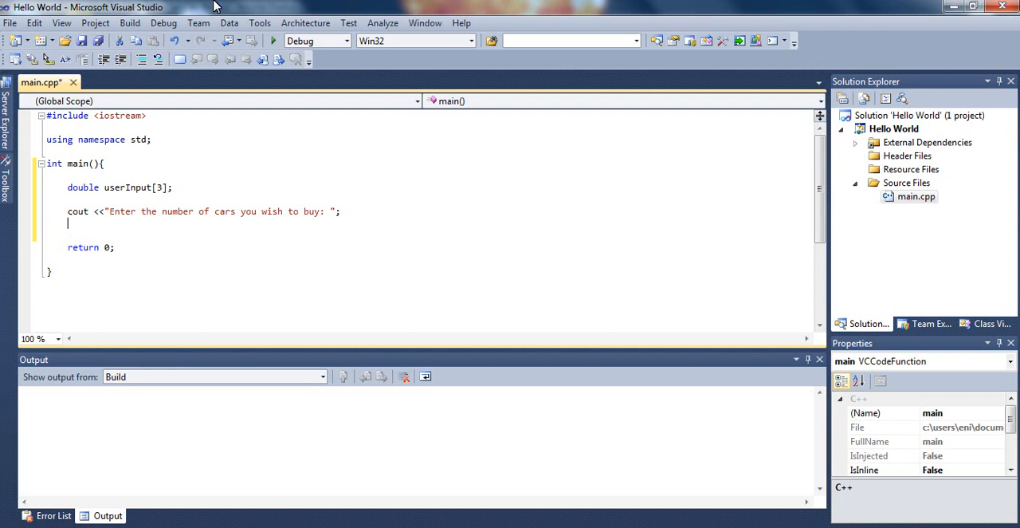
# Read the user's reply with cin >> userInput[0];
pyautogui.write('cin')
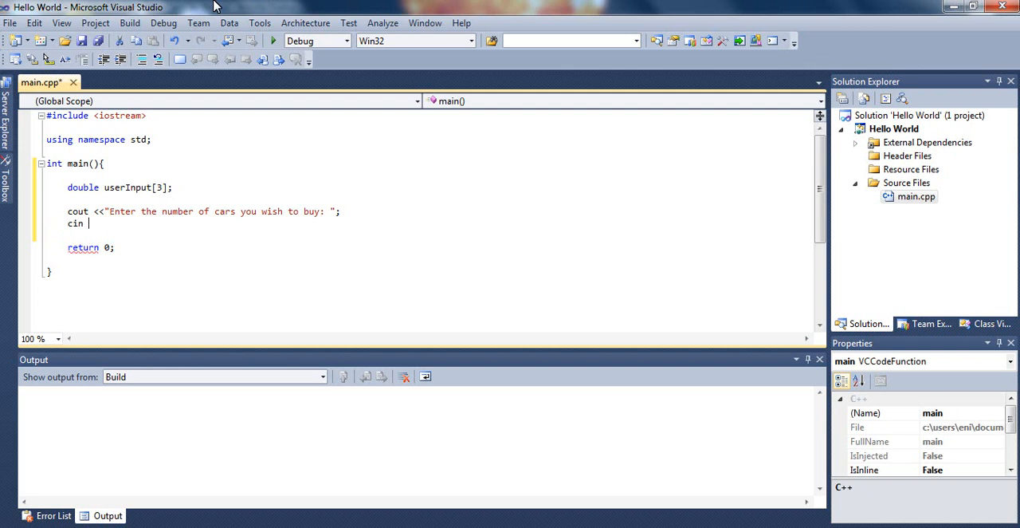
pyautogui.write('>>')
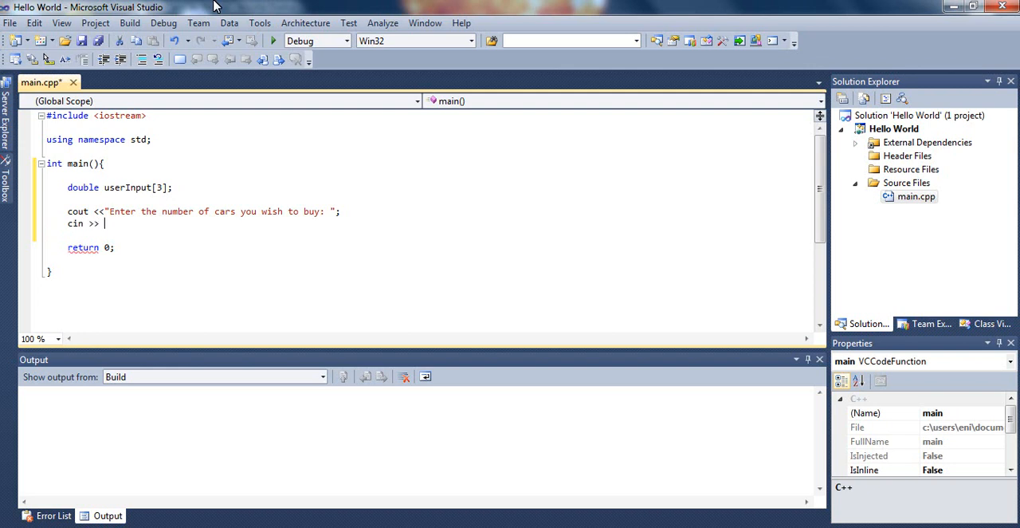
pyautogui.write('user')
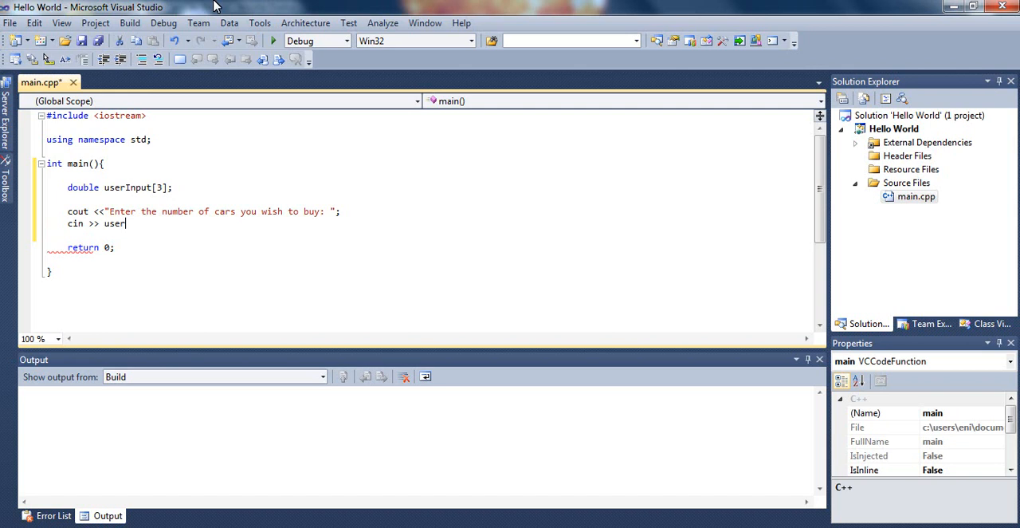
pyautogui.write('Input')
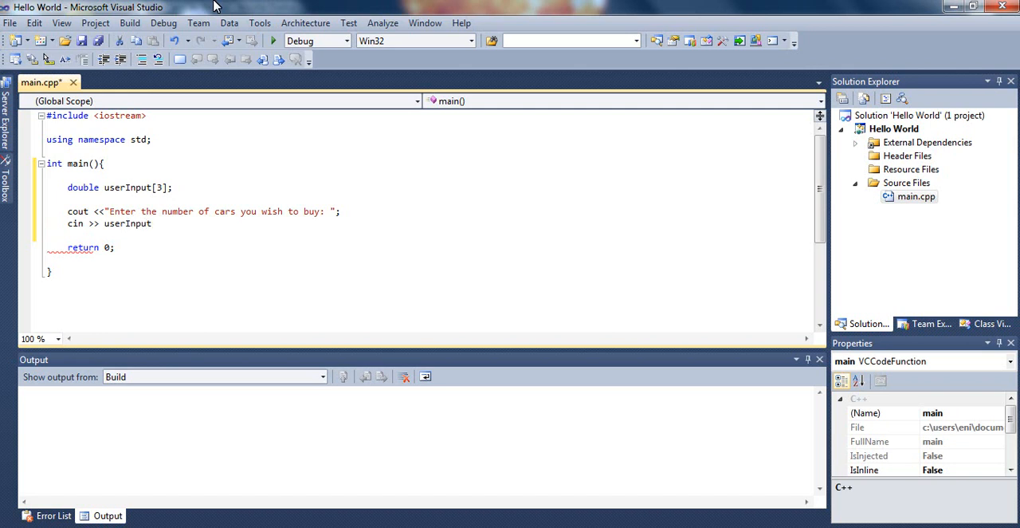
pyautogui.write('[0]')
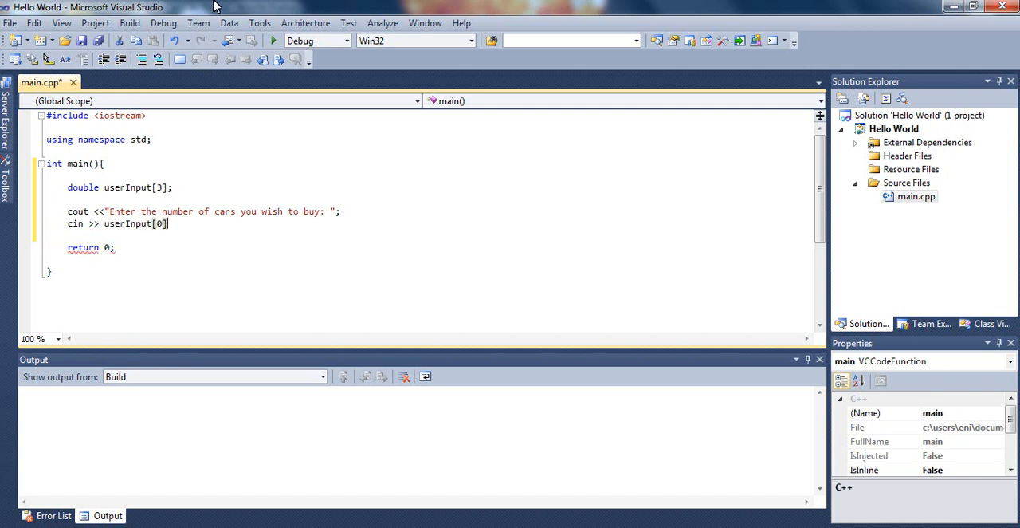
pyautogui.write(';')
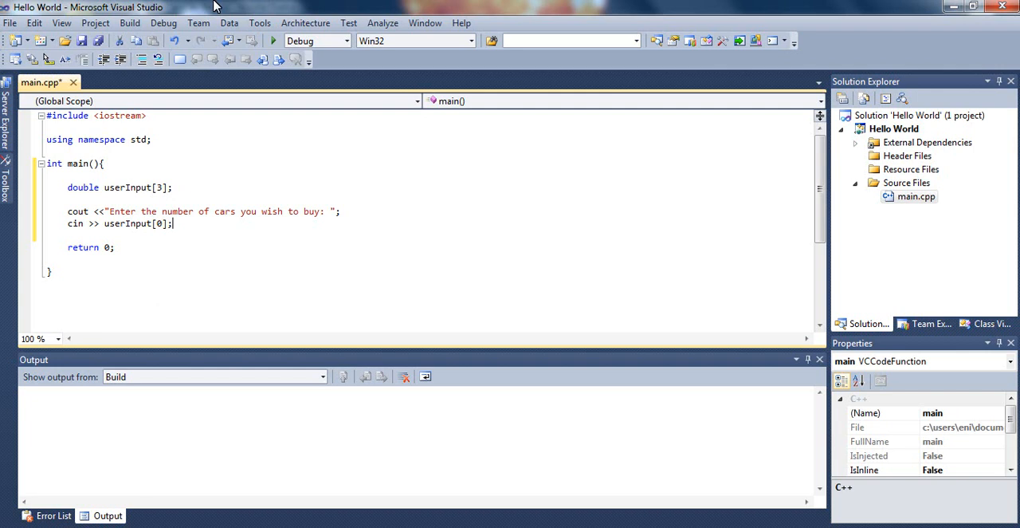
# Write a cout prompt asking for the amount of money to spend on one car
pyautogui.press('Enter')
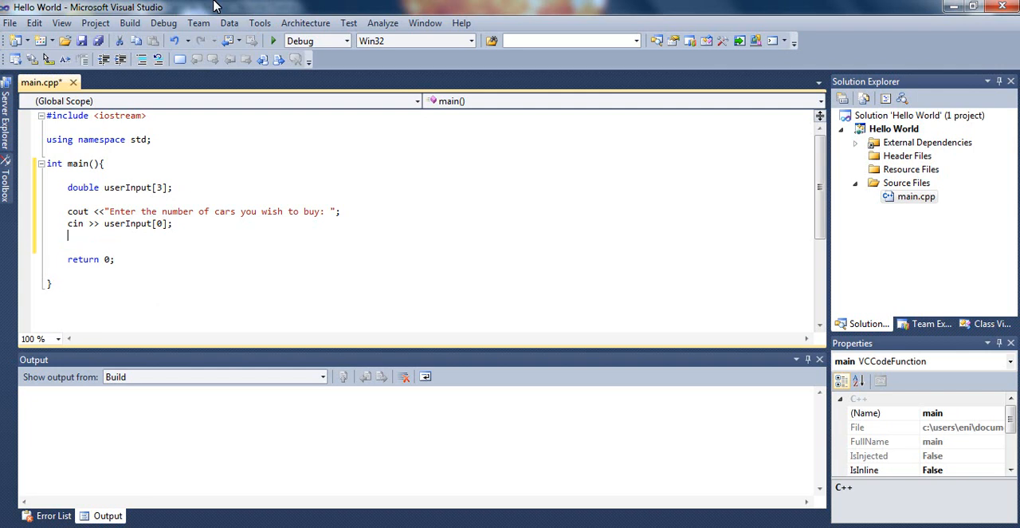
pyautogui.write('cout <<"')
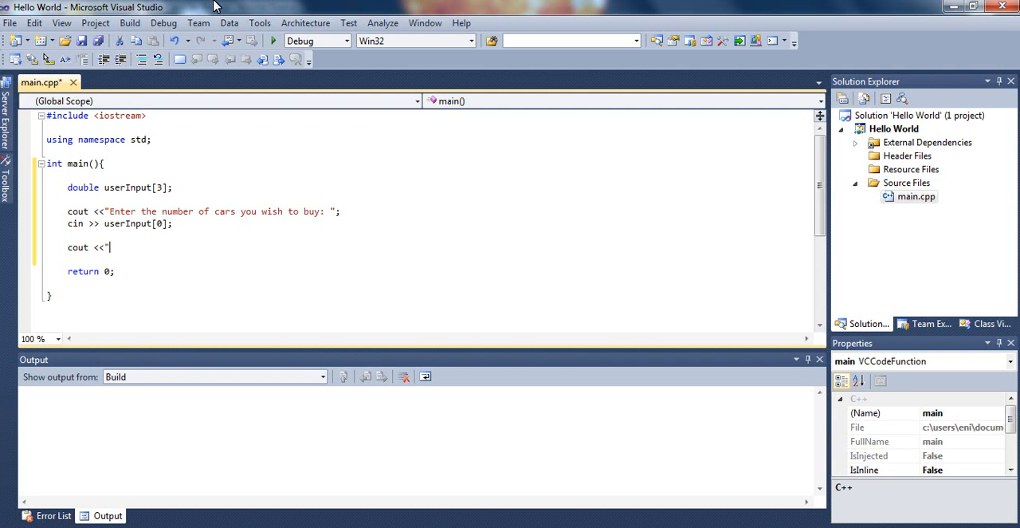
pyautogui.write('Enter the amo')
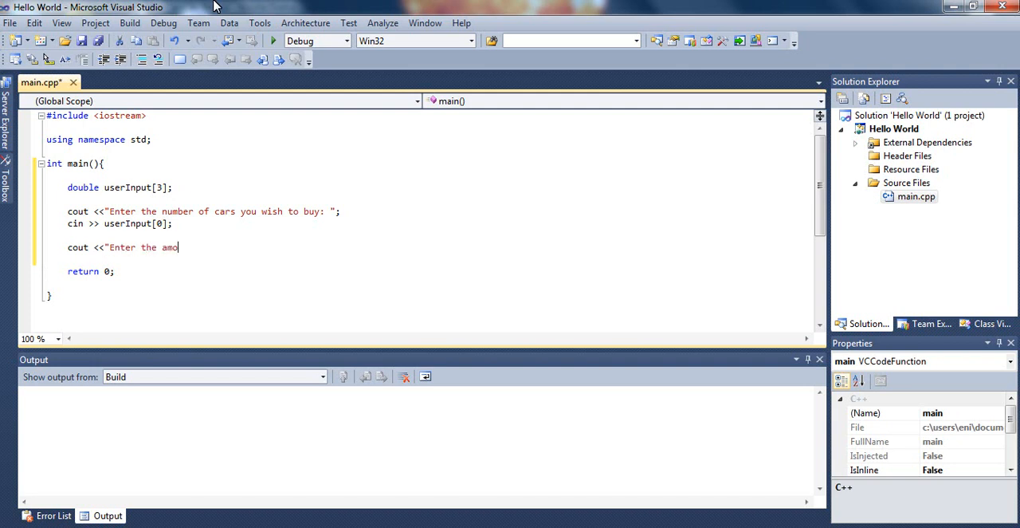
pyautogui.write('unt of')
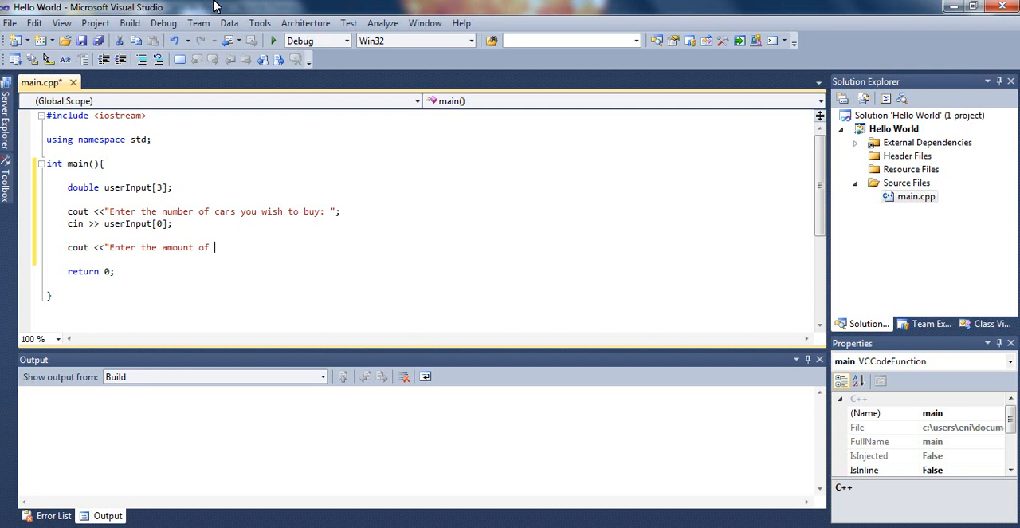
pyautogui.write('money')
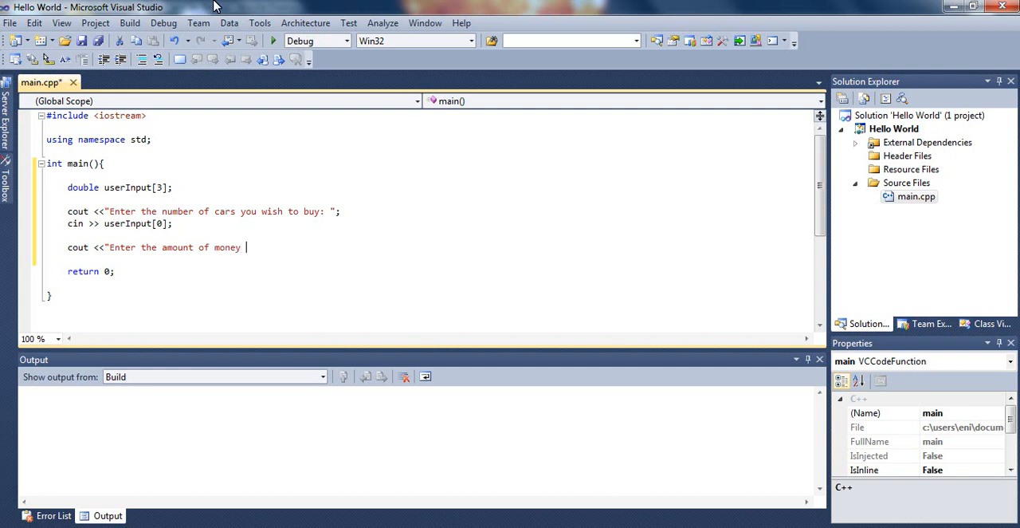
pyautogui.write('you wish to spend in o')
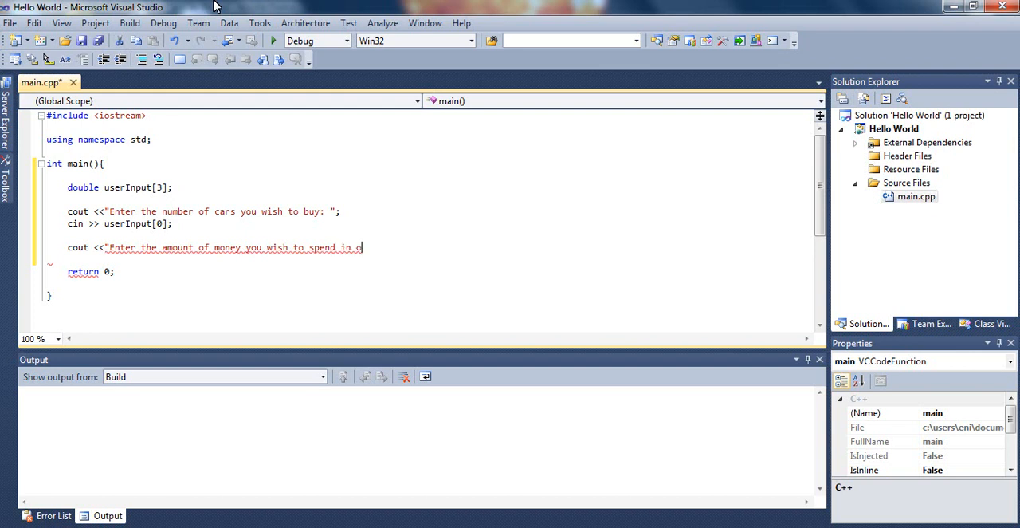
pyautogui.write('ne car: ";')
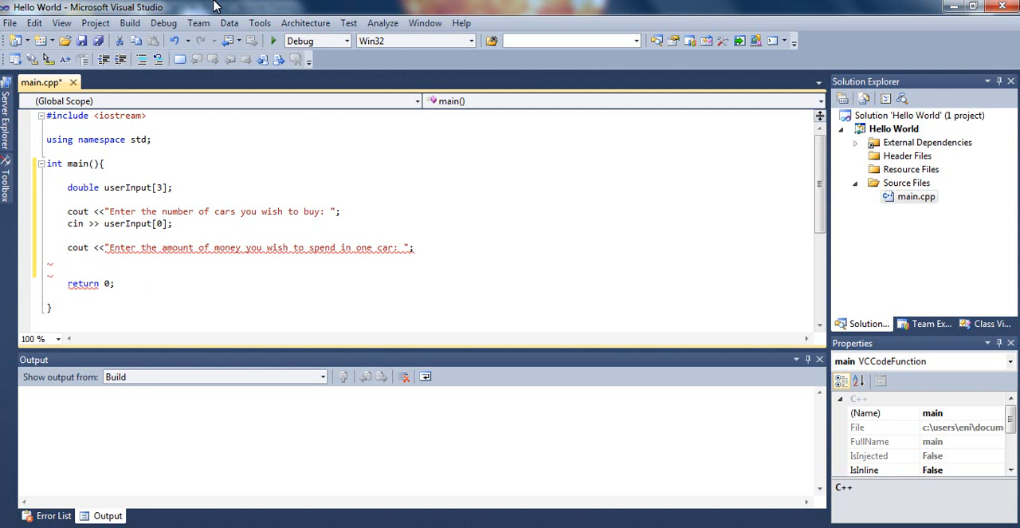
# Read the answer with cin >> userInput[1];
pyautogui.write('cin >>')
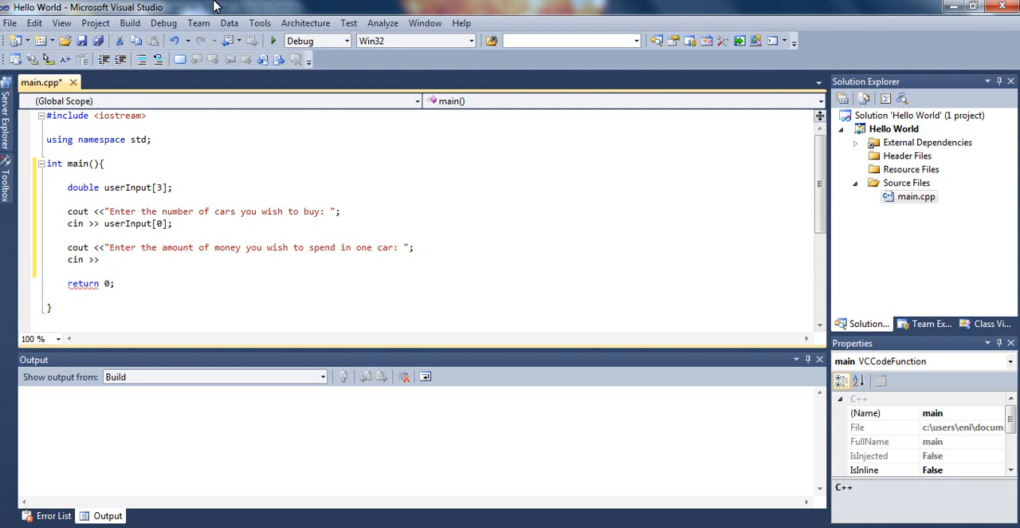
pyautogui.write('user')
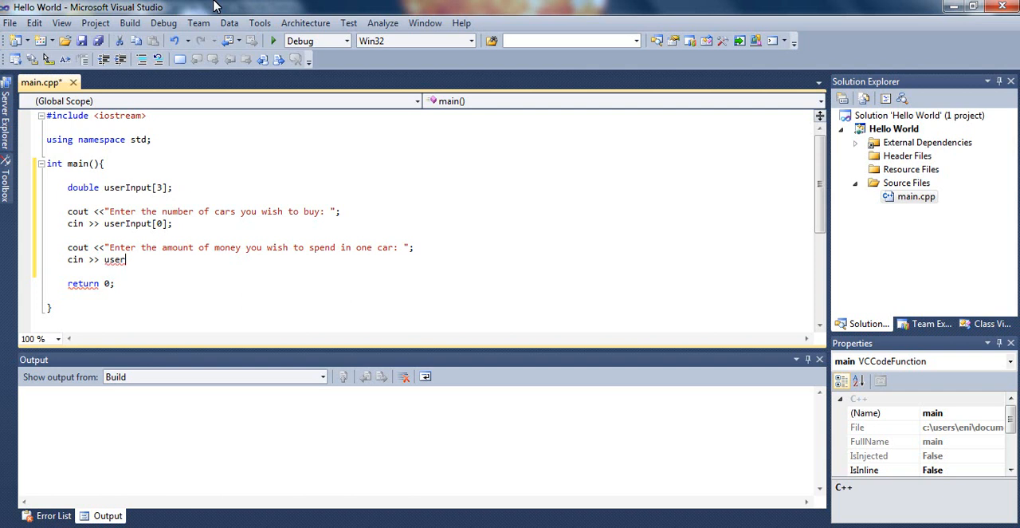
pyautogui.write('Ip')
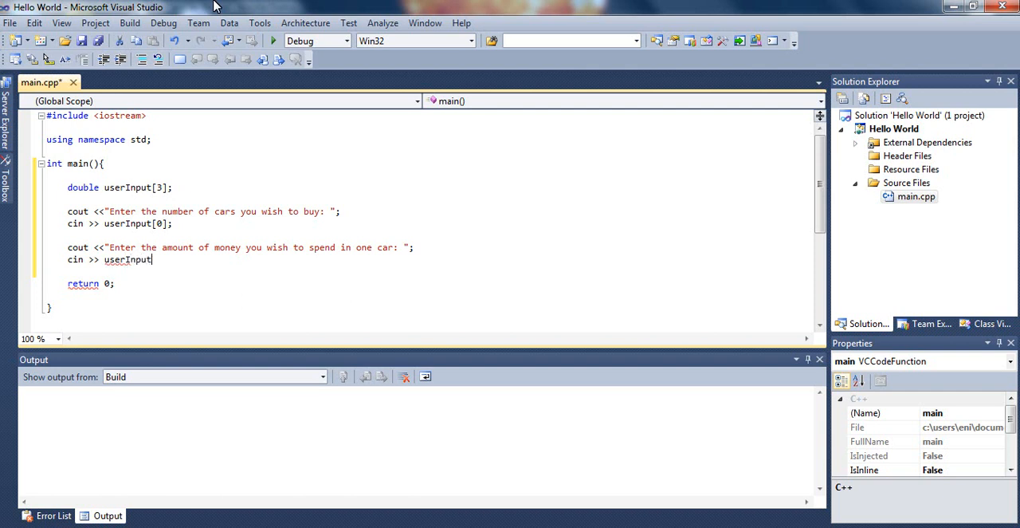
pyautogui.write('[1')
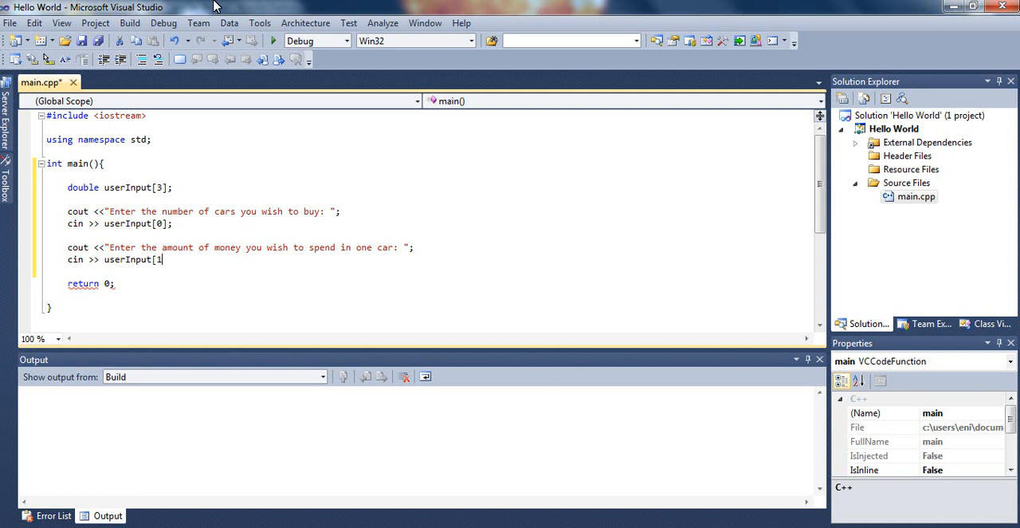
pyautogui.write('];')
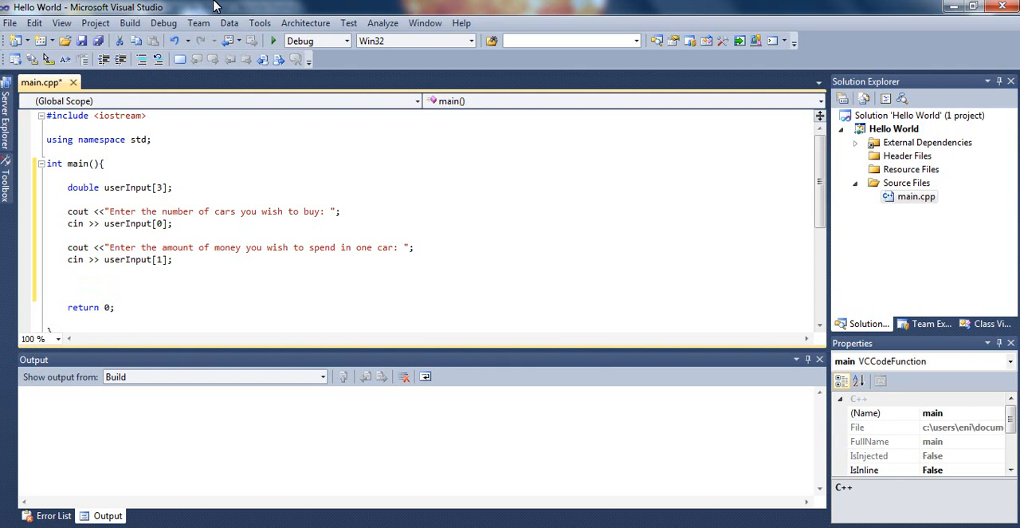
# Write userInput[2] = userInput[0] * userInput[1]; to store the total
pyautogui.write('use')
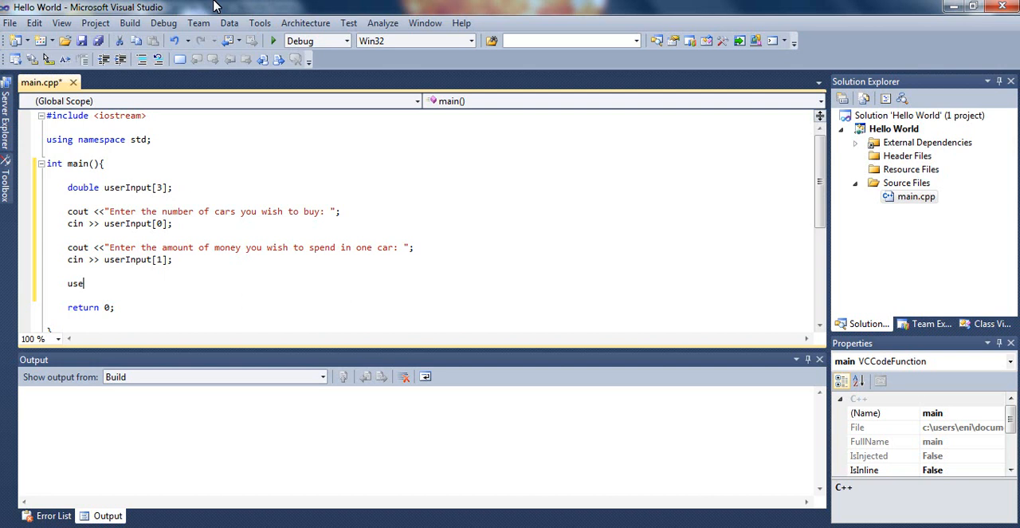
pyautogui.write('rI')
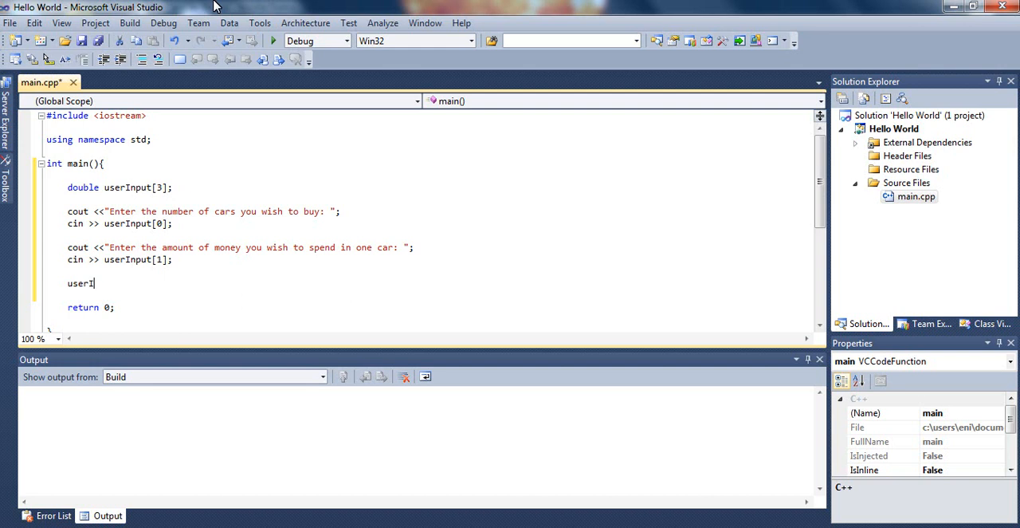
pyautogui.write('nput')
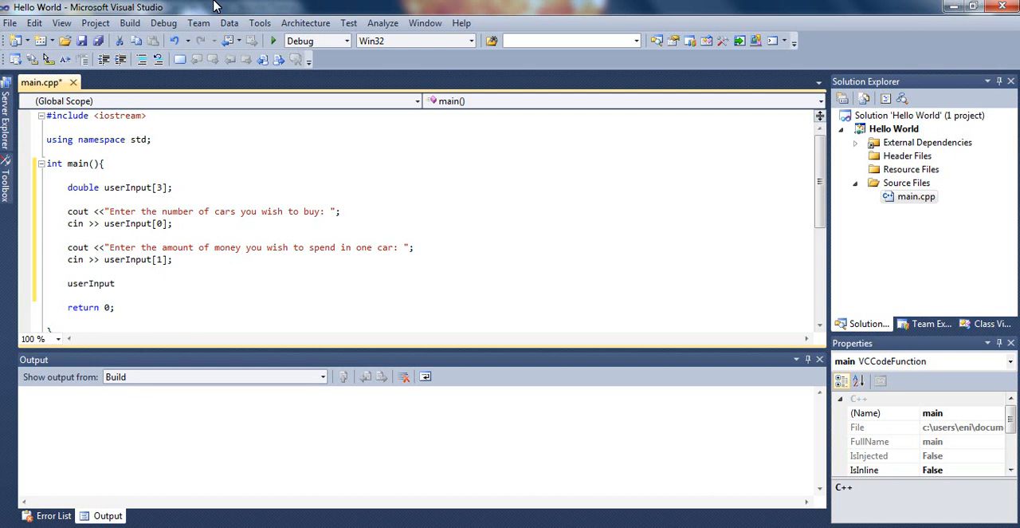
pyautogui.write('[')
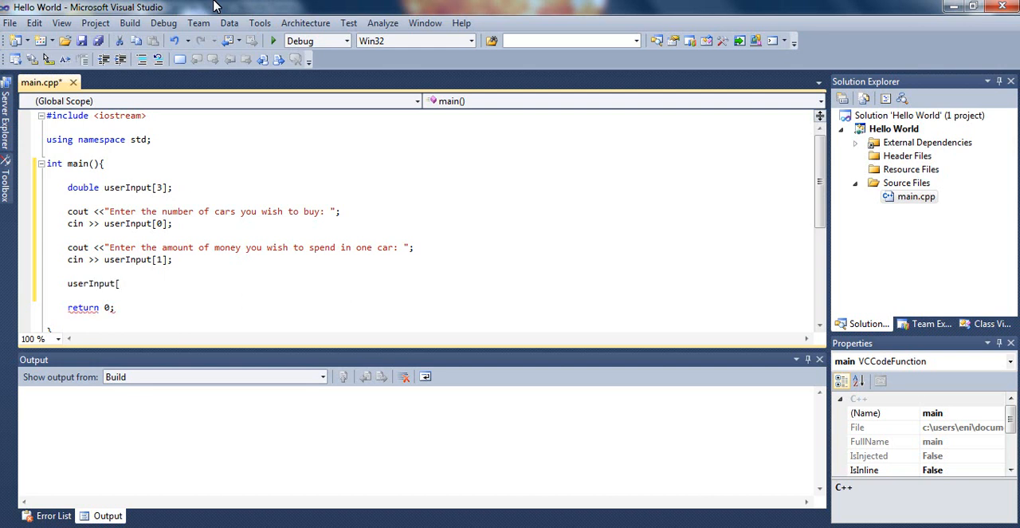
pyautogui.write('2]')
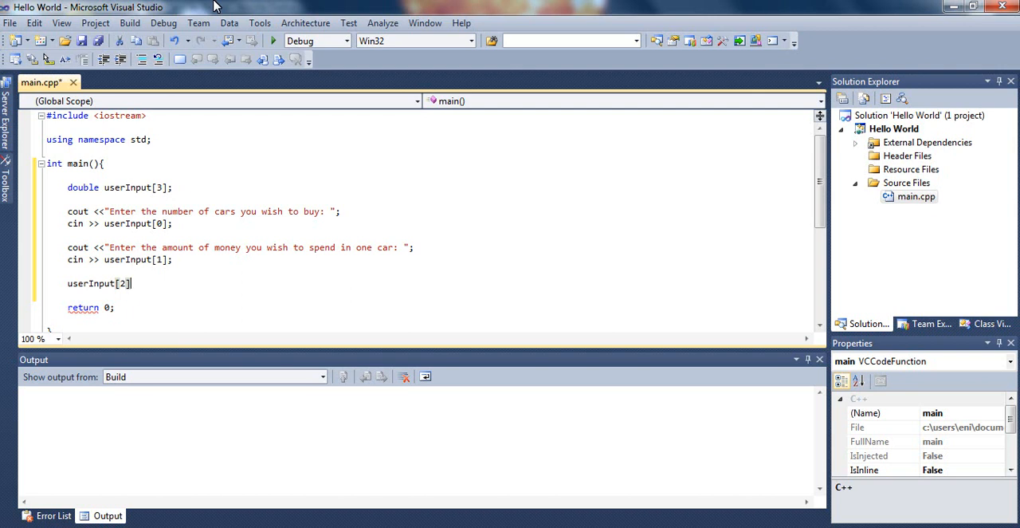
pyautogui.write('" "')
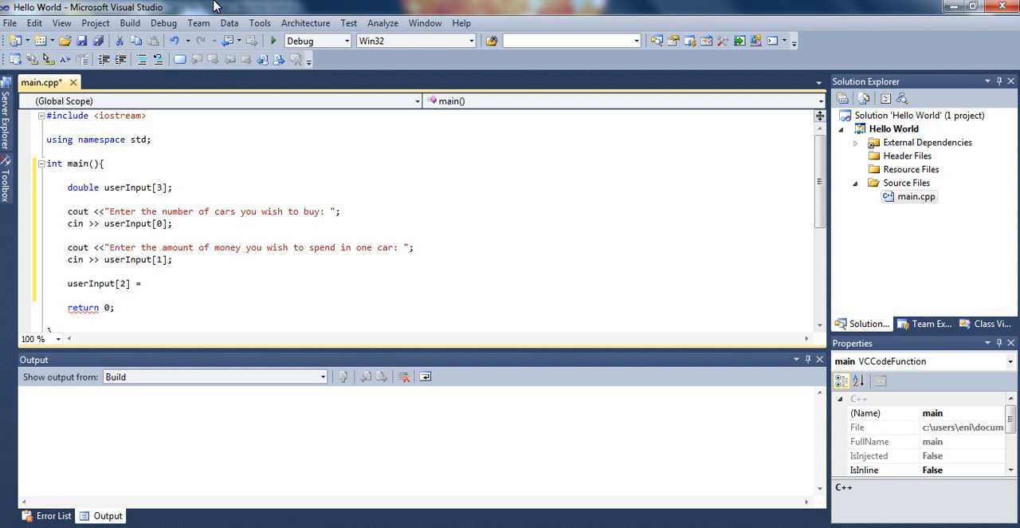
pyautogui.write('userInput')
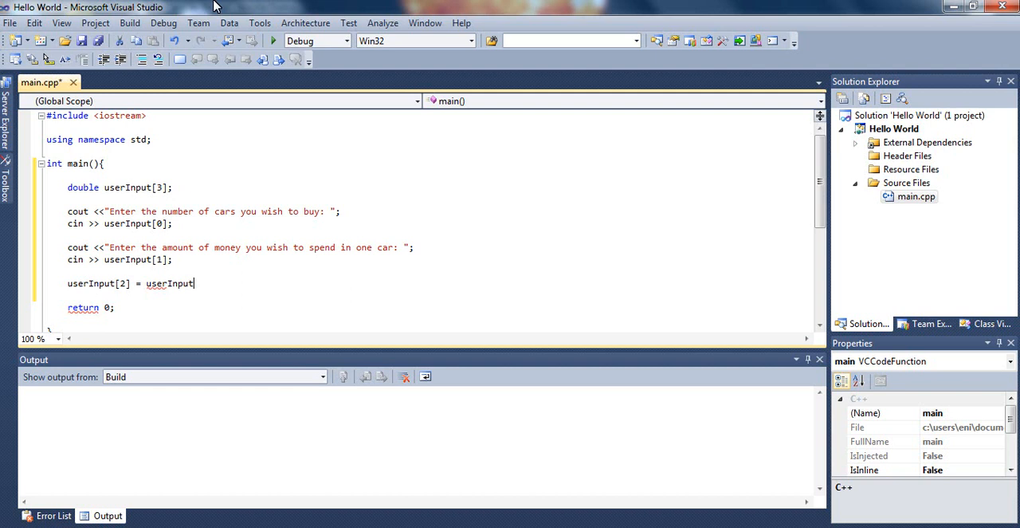
pyautogui.write('[0]')
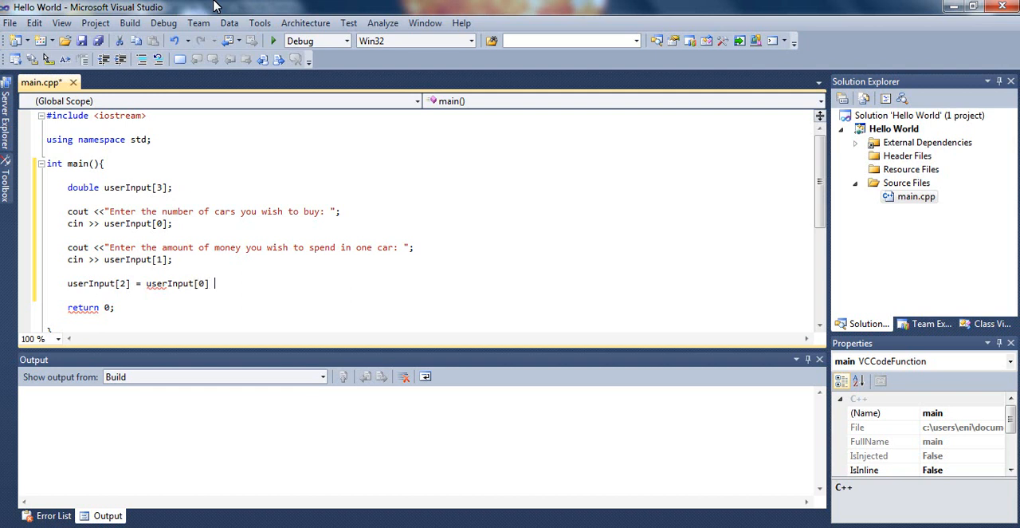
pyautogui.write('*')
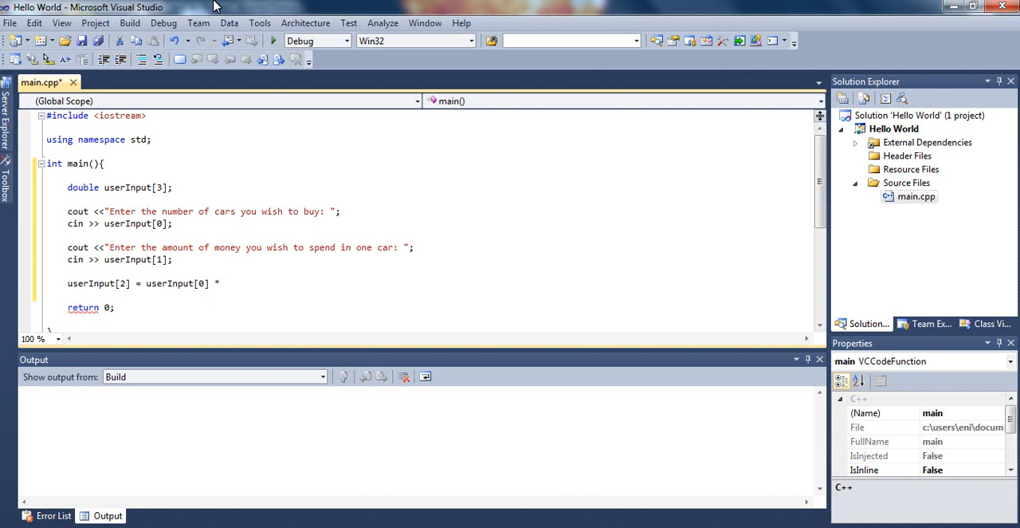
pyautogui.write('us')
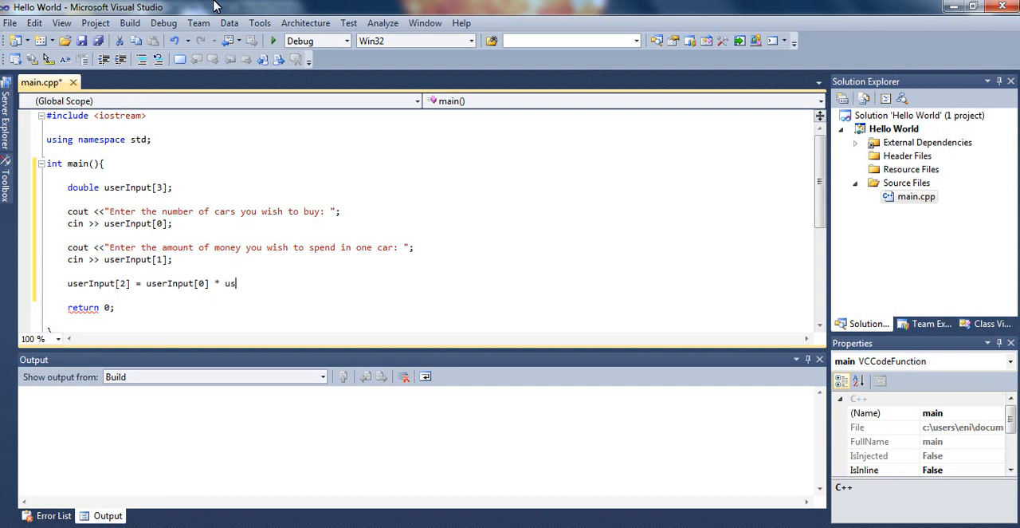
pyautogui.write('erIn')
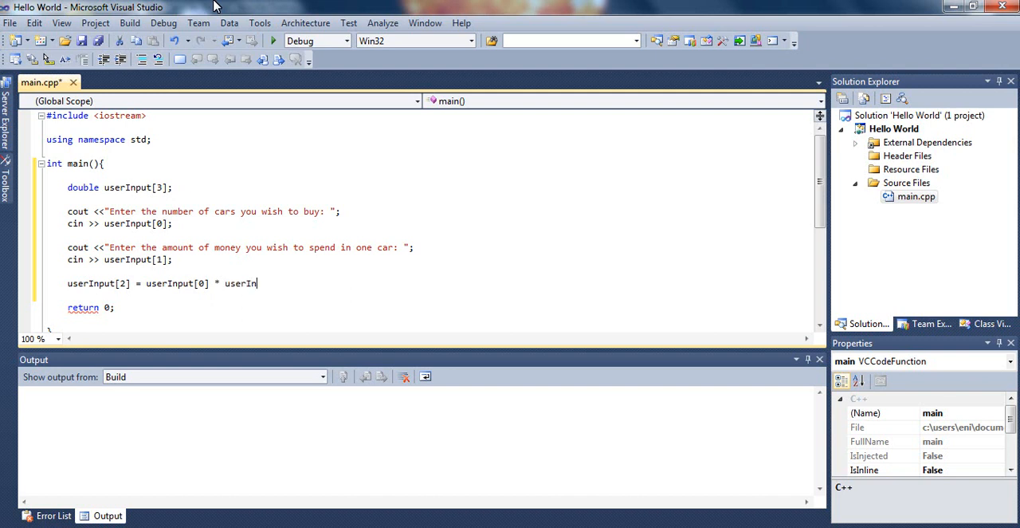
pyautogui.write('put[')
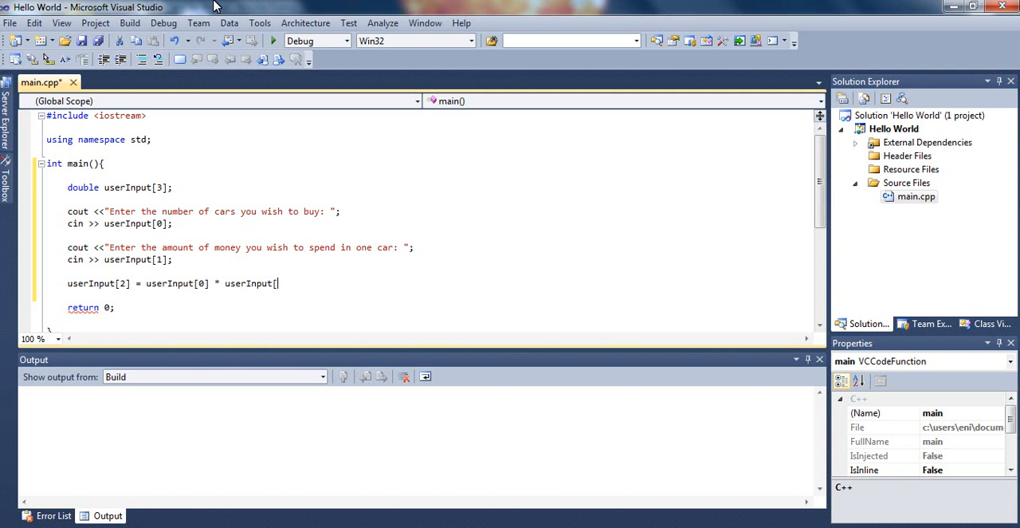
pyautogui.write('1];')
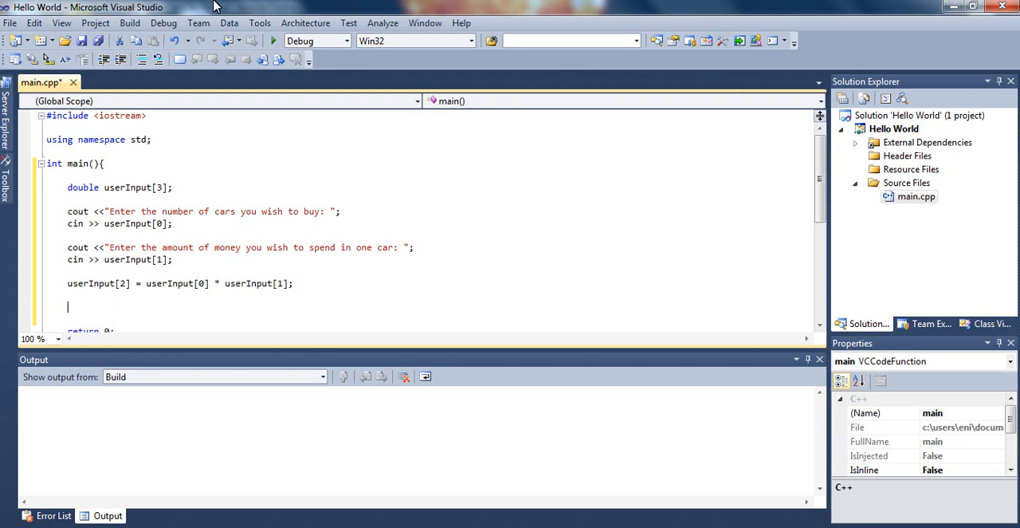
# Write cout << "Your total is " << userInput[2] << endl; to print the result
pyautogui.write('cout <<')
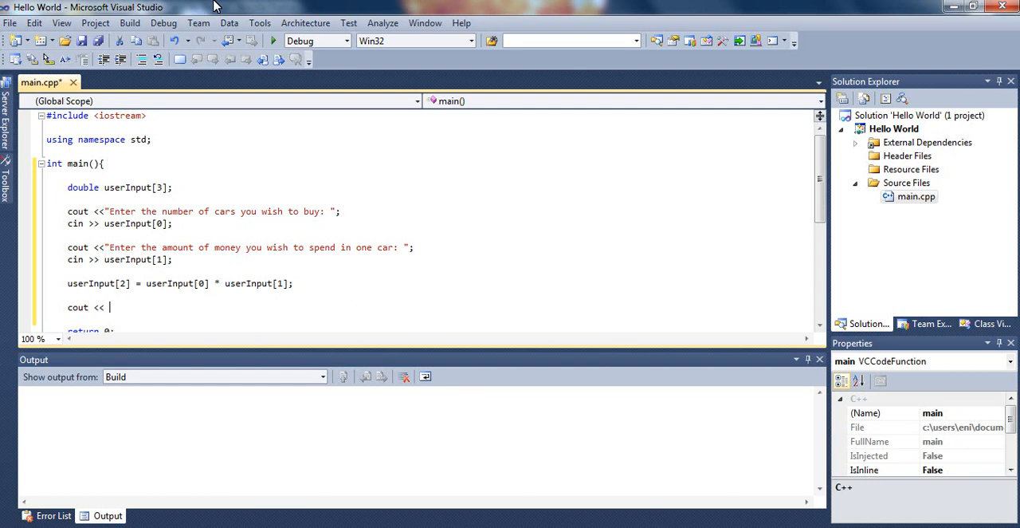
pyautogui.write('"Your')
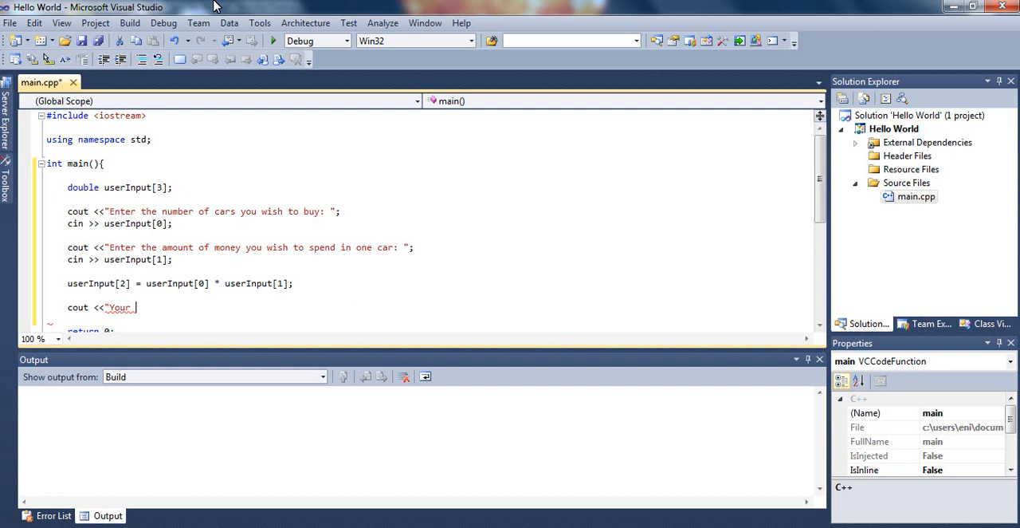
pyautogui.write('total')
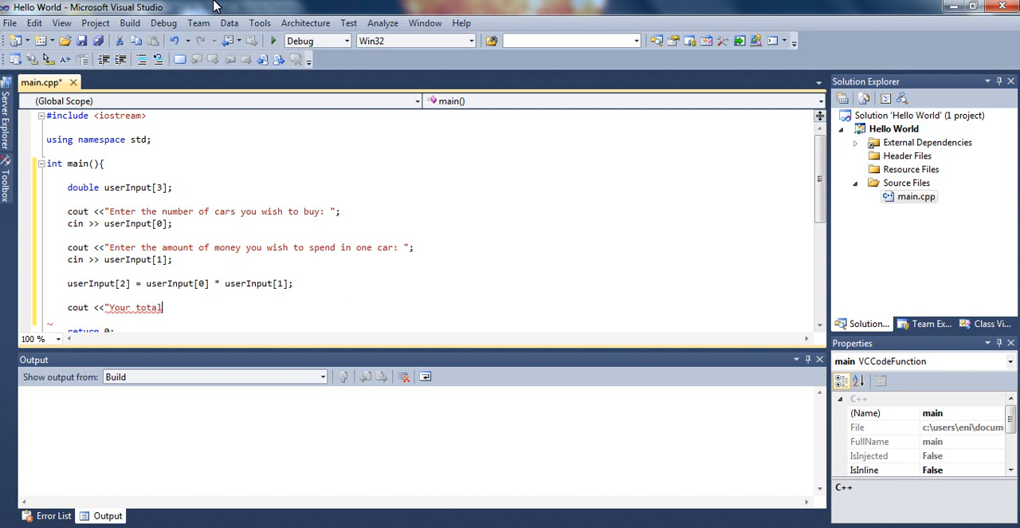
pyautogui.write('is "')
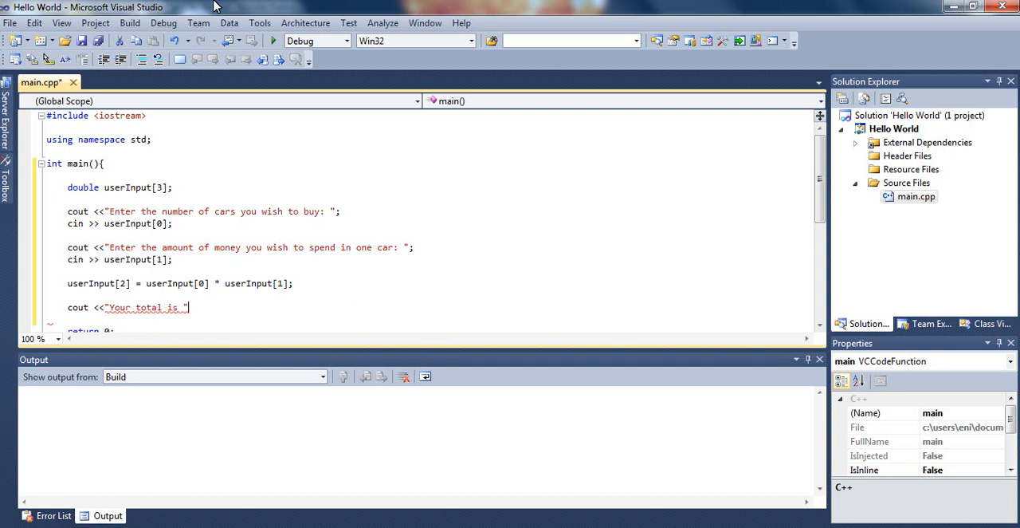
pyautogui.write('<< use')
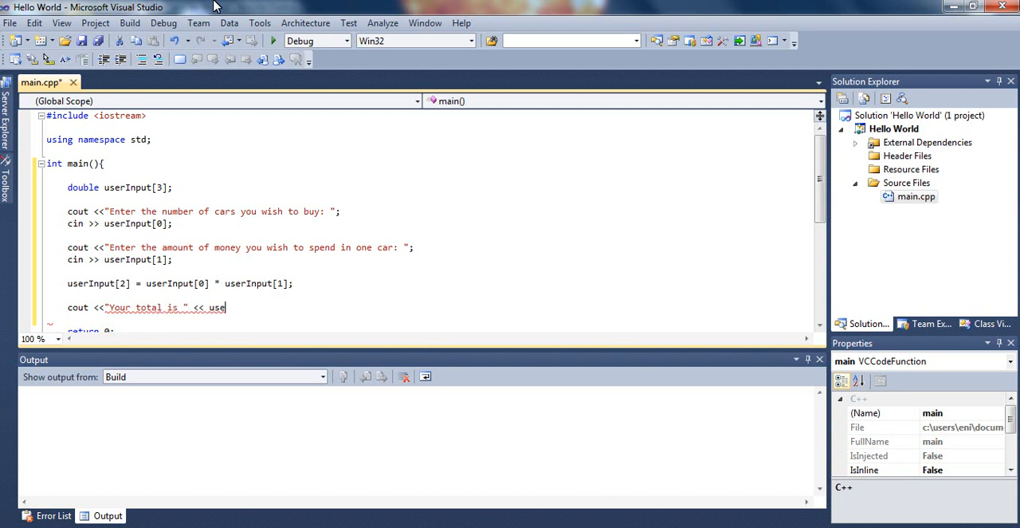
pyautogui.write('rInput')
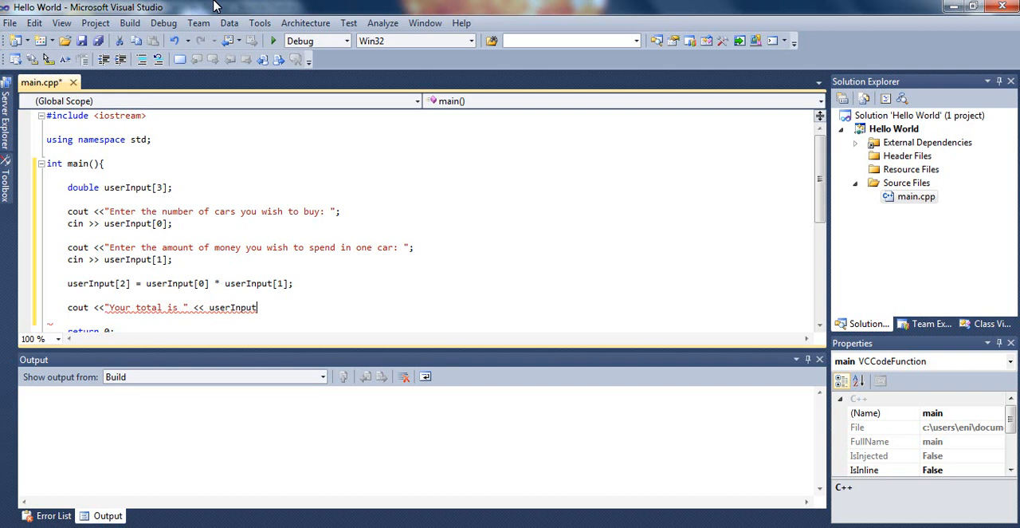
pyautogui.write('[2]')
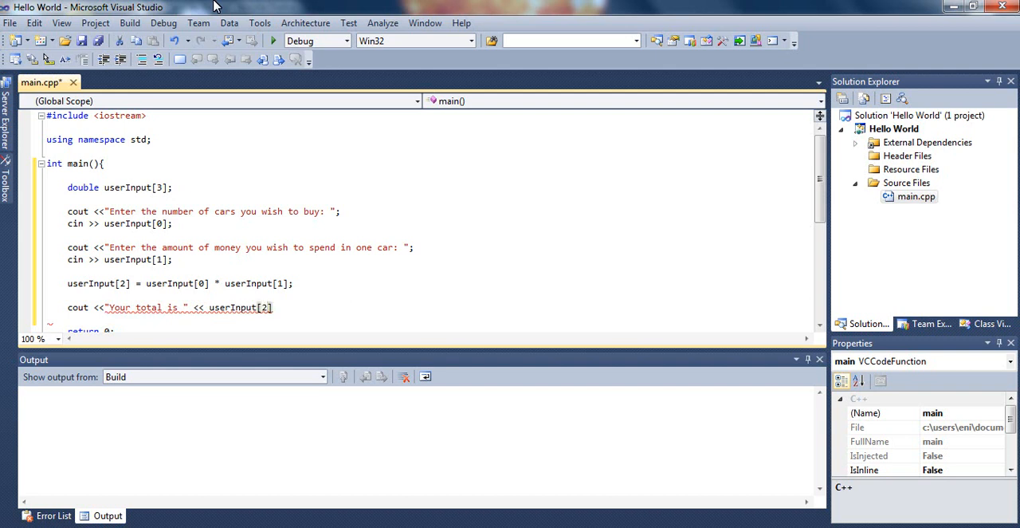
pyautogui.write('<<')
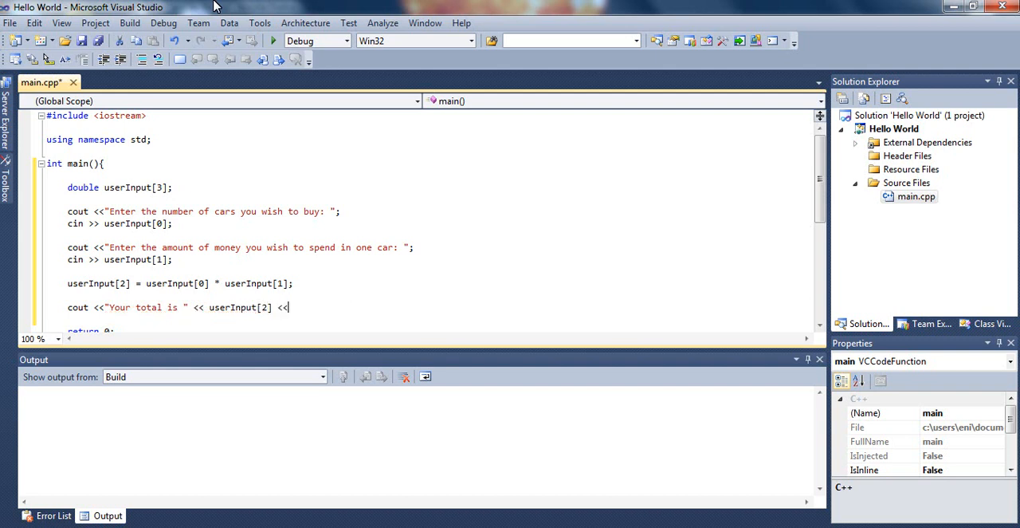
pyautogui.write('endl;')
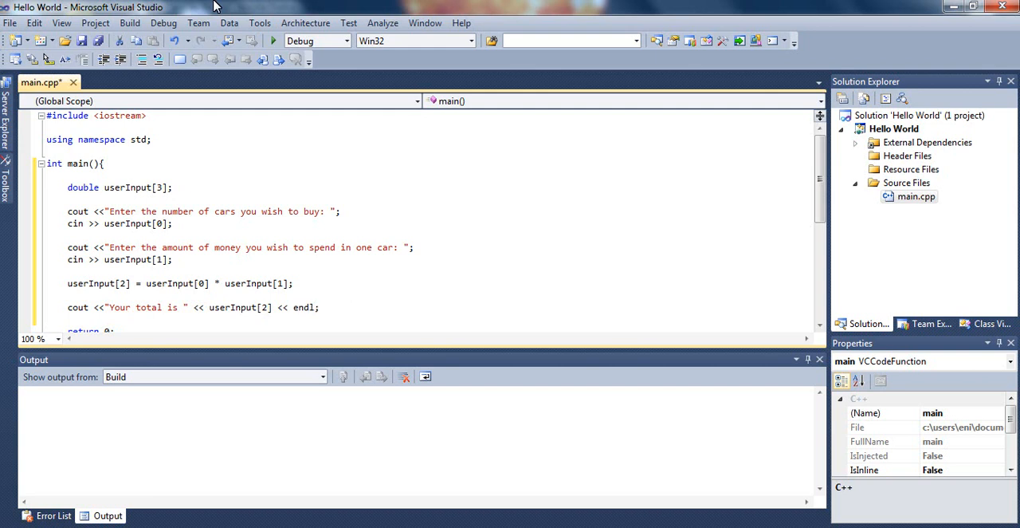
pyautogui.moveTo(552, 127)
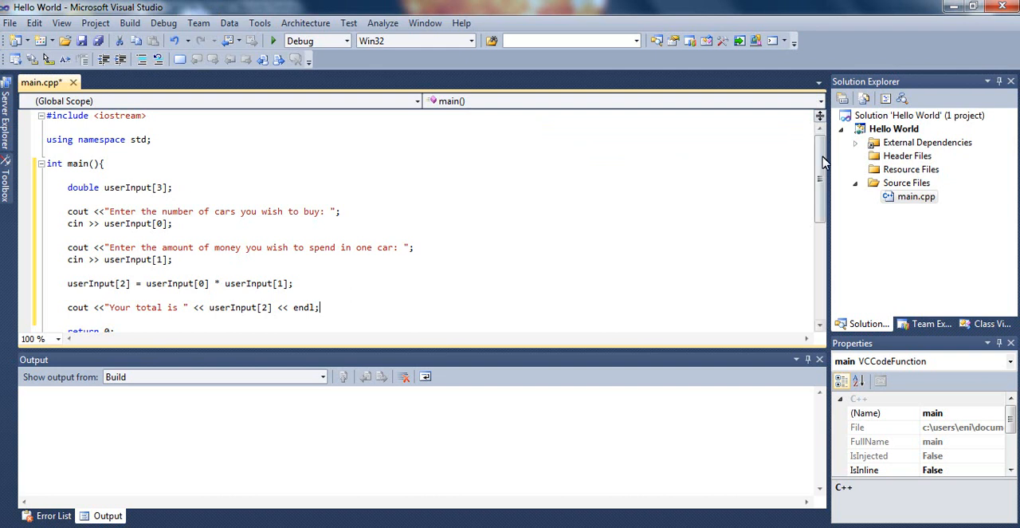
pyautogui.moveTo(437, 230)
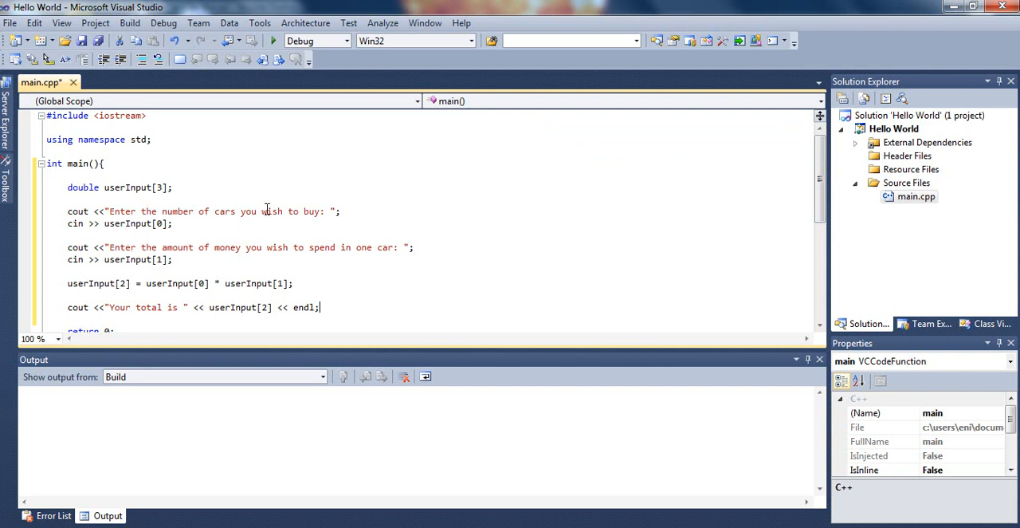
pyautogui.moveTo(263, 210)
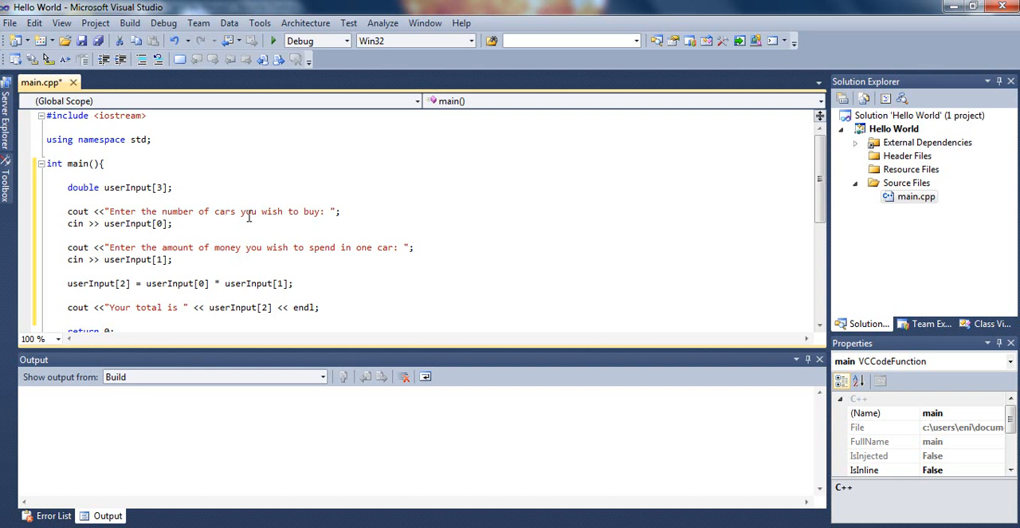
pyautogui.moveTo(274, 210)
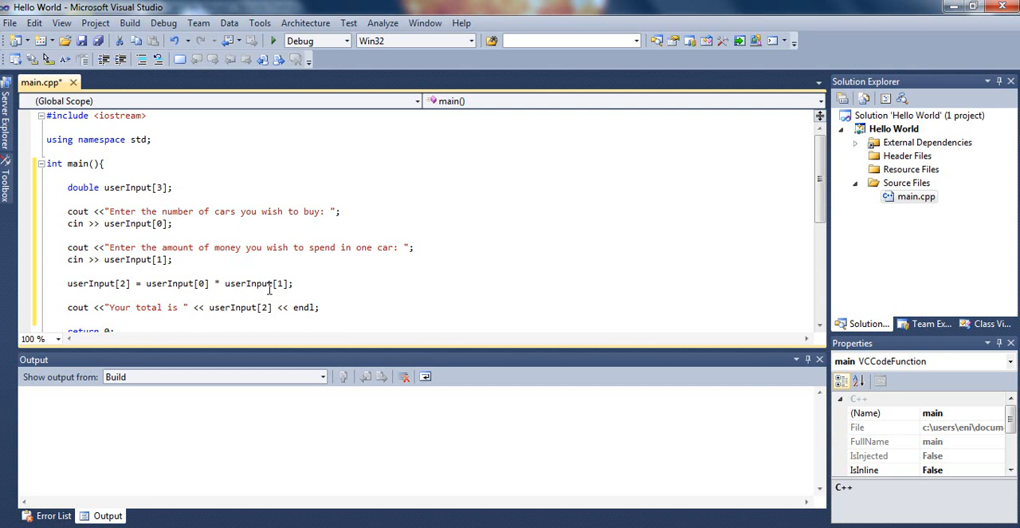
pyautogui.moveTo(247, 284)
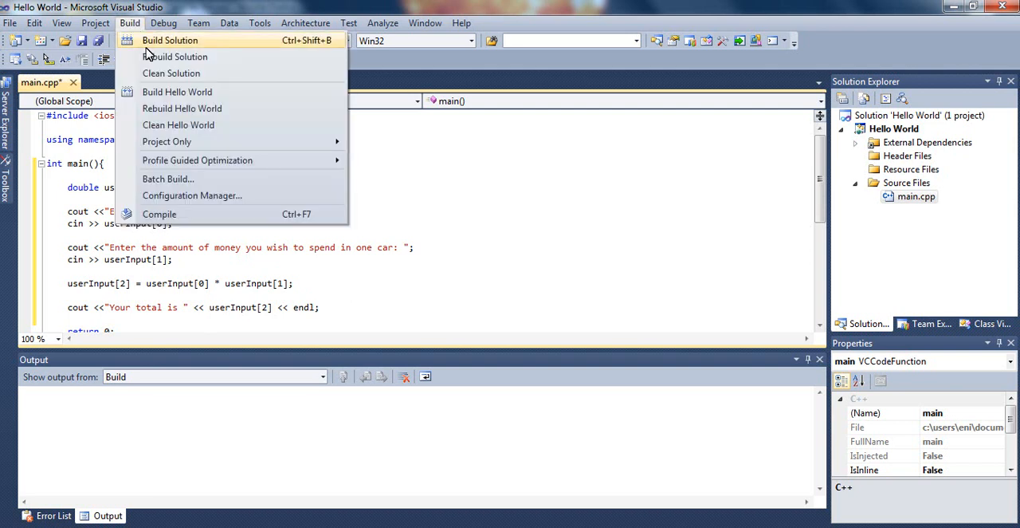
# Build the Hello World solution so the output reports 1 succeeded, 0 failed
pyautogui.click(174, 40)
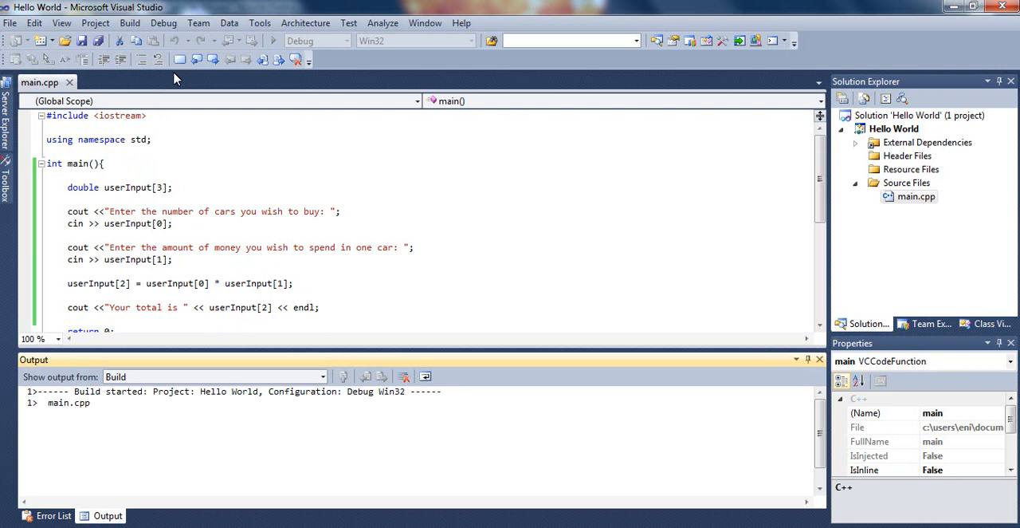
pyautogui.moveTo(185, 84)
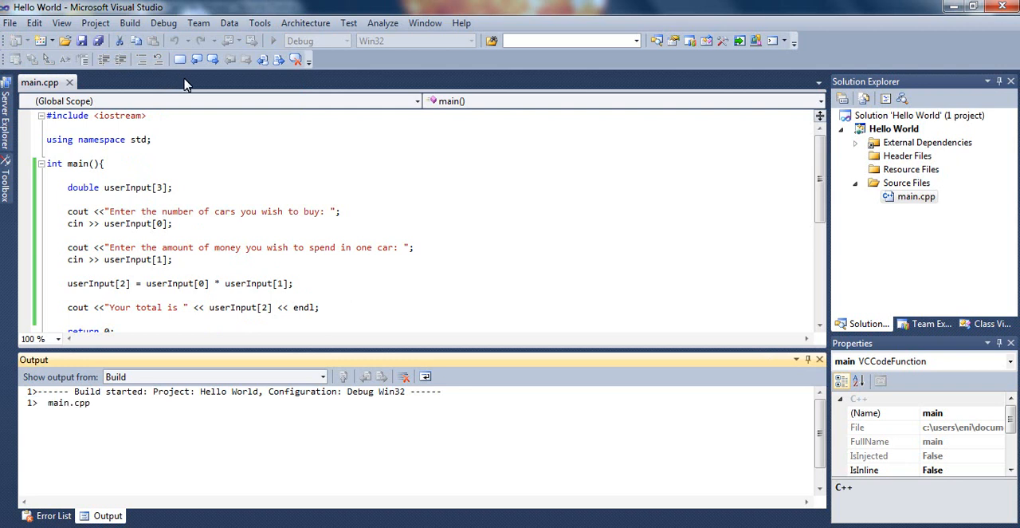
pyautogui.moveTo(214, 84)
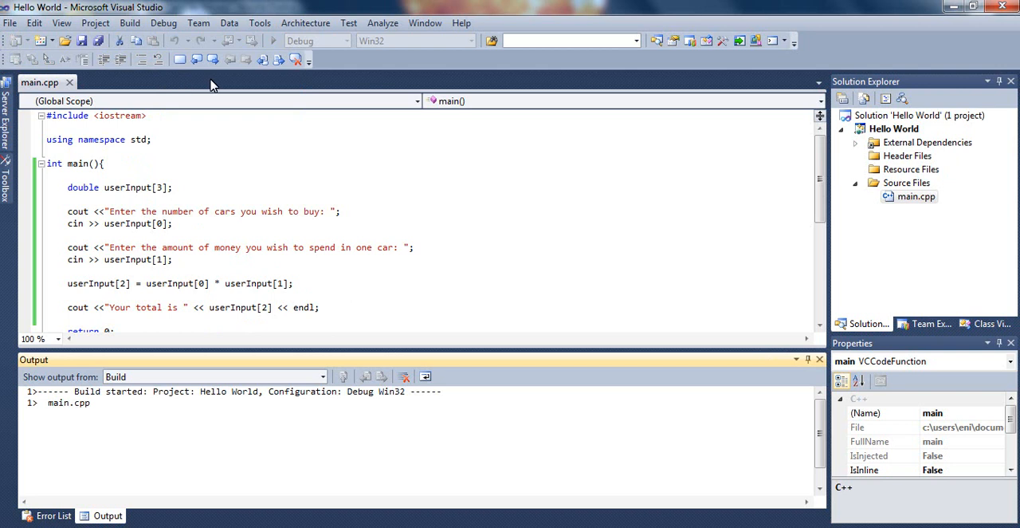
pyautogui.moveTo(243, 7)
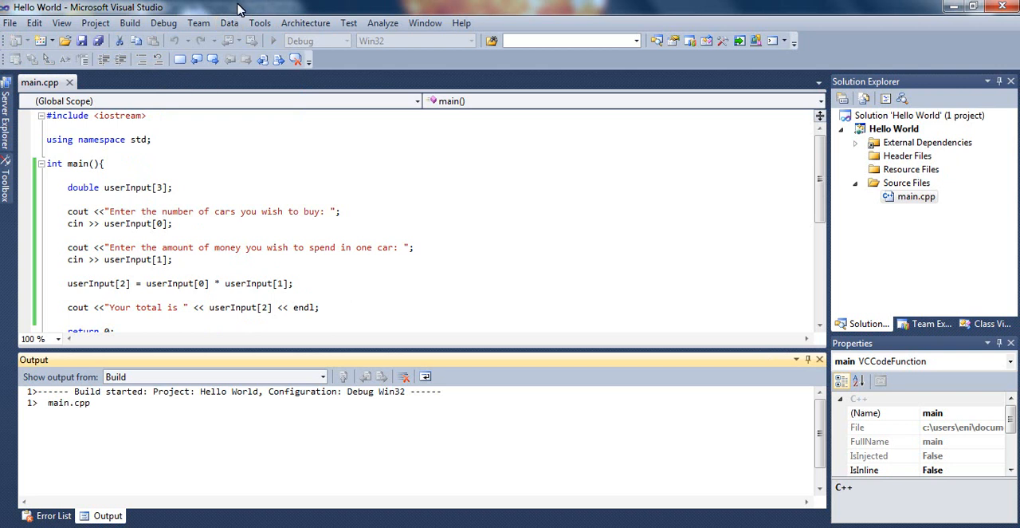
pyautogui.moveTo(437, 134)
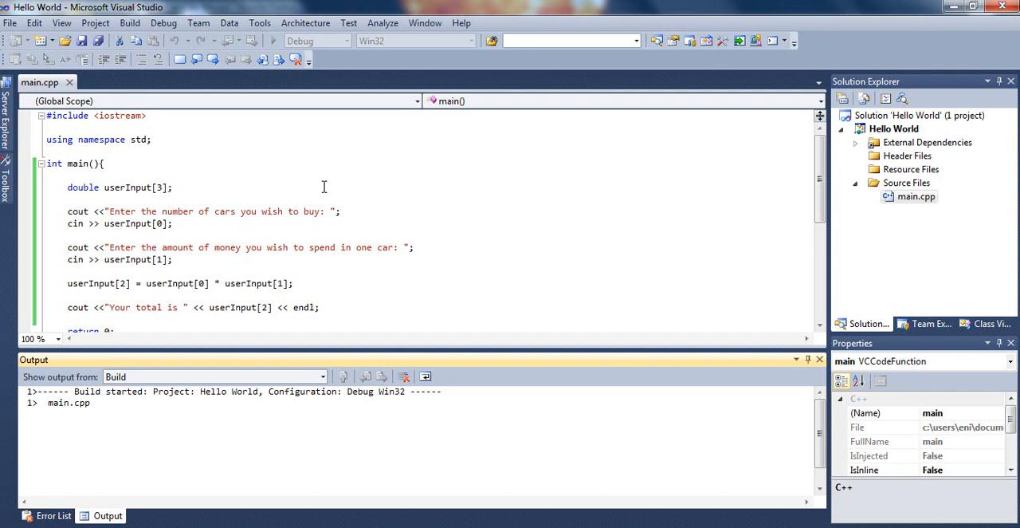
pyautogui.moveTo(469, 201)
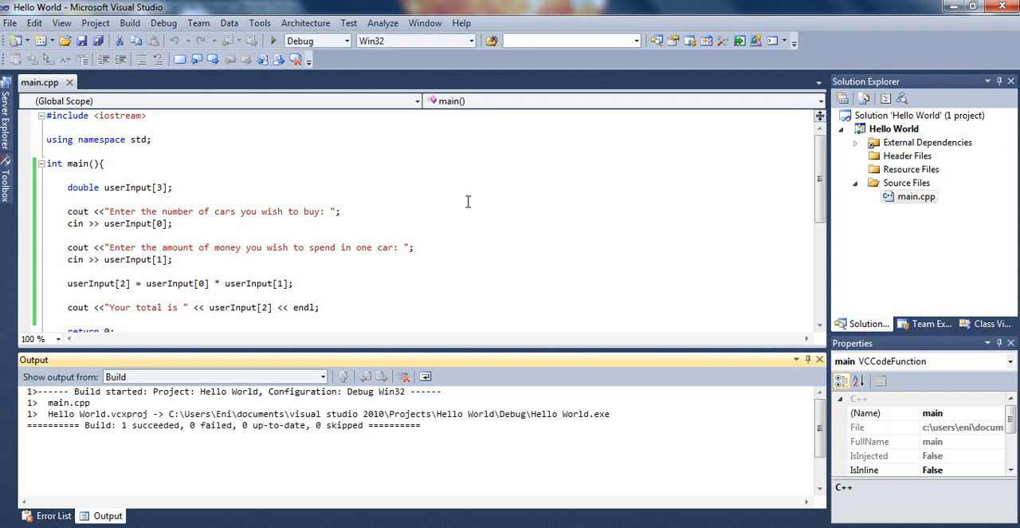
pyautogui.moveTo(185, 32)
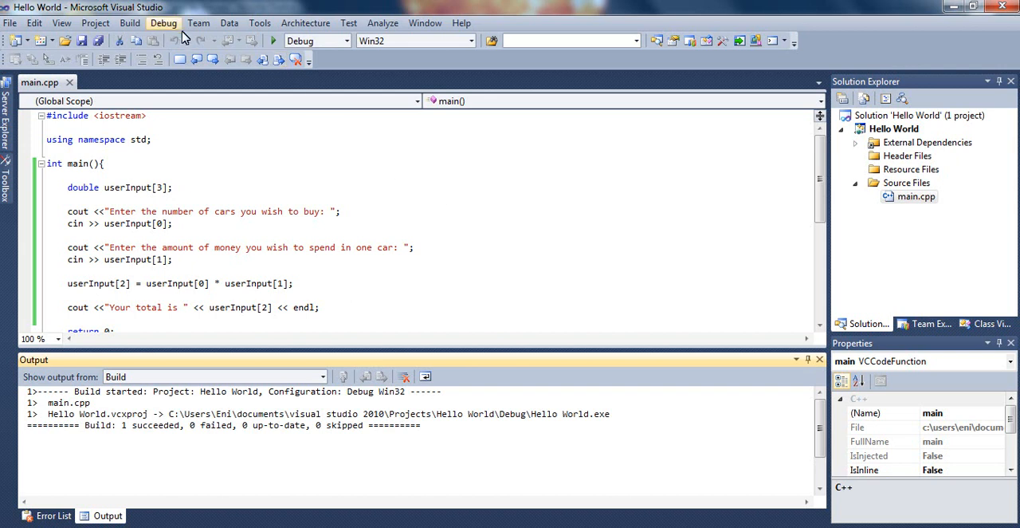
# Start the compiled program without debugging in a console window
pyautogui.click(163, 24)
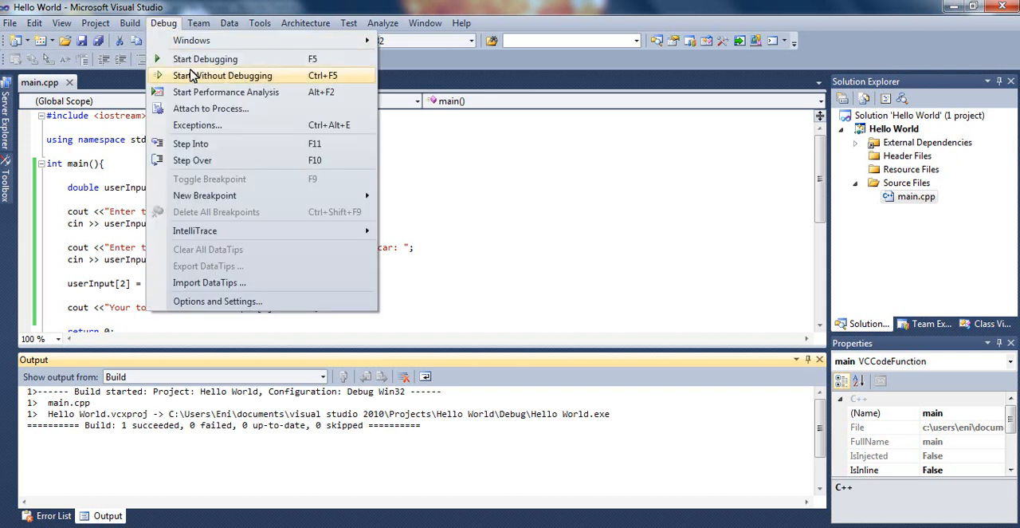
pyautogui.click(224, 75)
pyautogui.write('2')
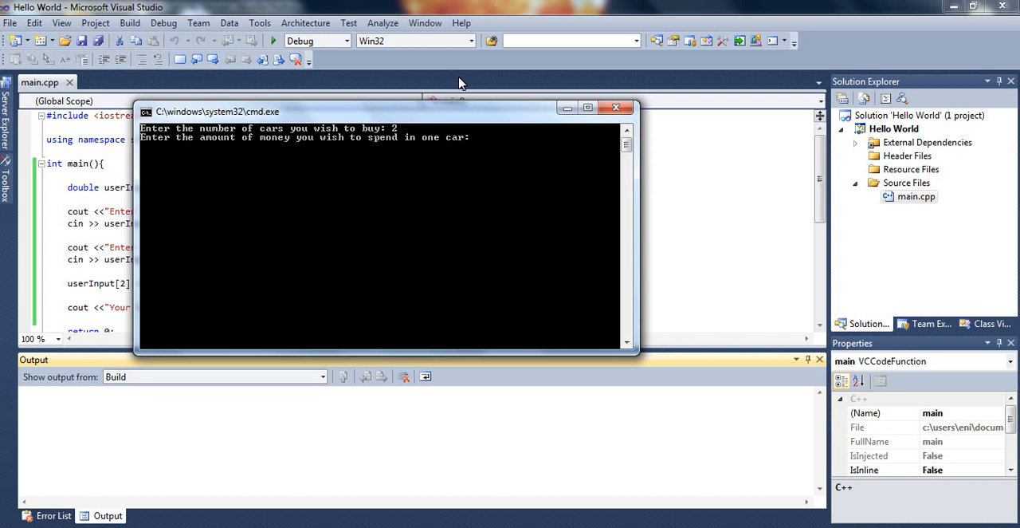
# Enter 12000.25 as the price per car, correcting a typo, and submit it
pyautogui.write('12')
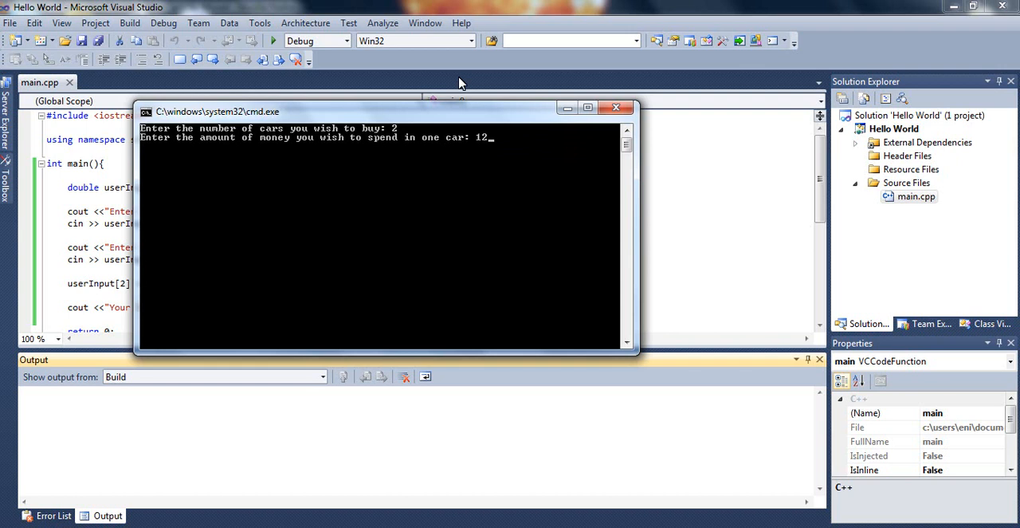
pyautogui.write('00.')
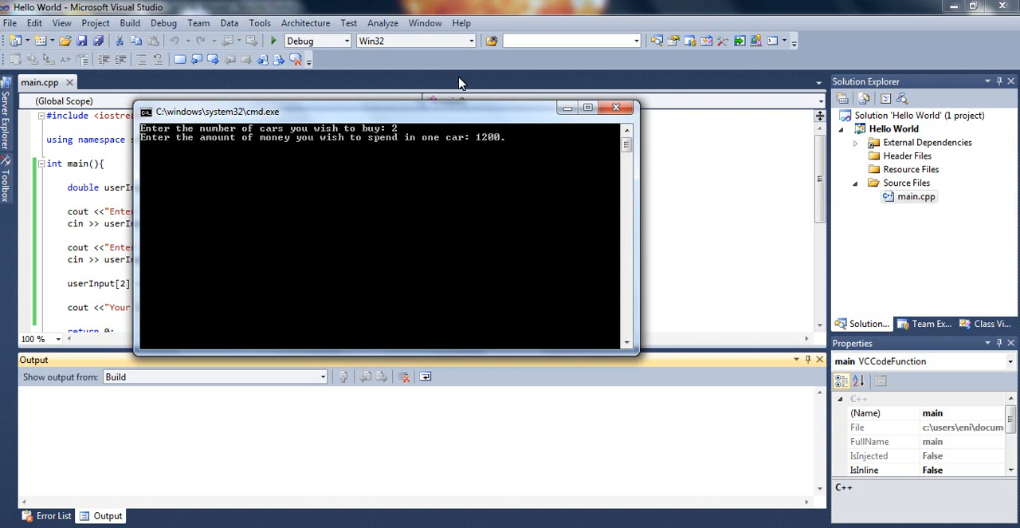
pyautogui.write('200')
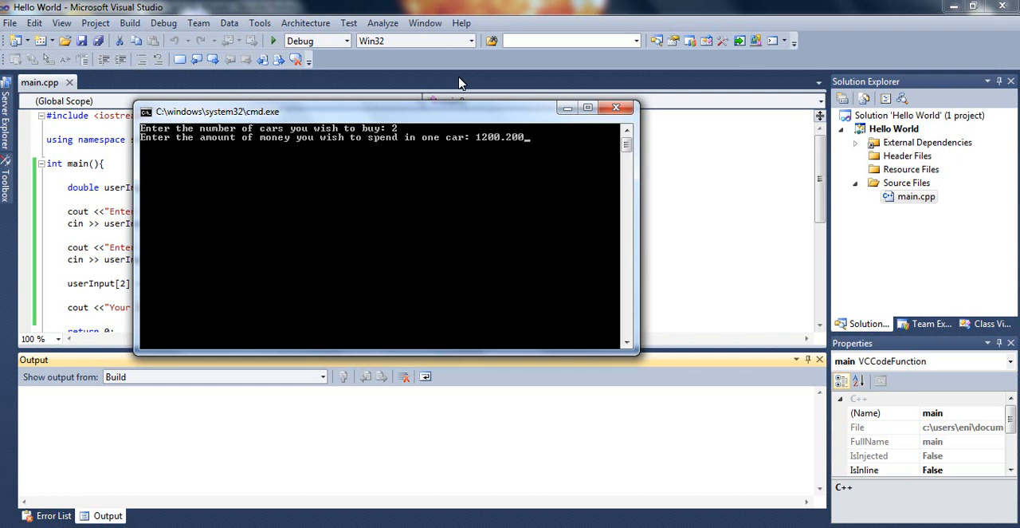
pyautogui.press('BackSpace')
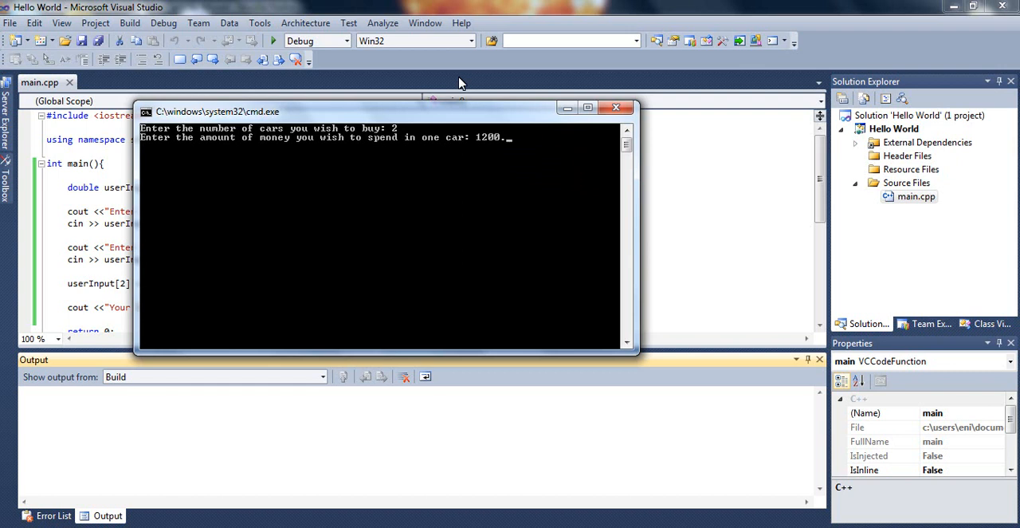
pyautogui.write('0')
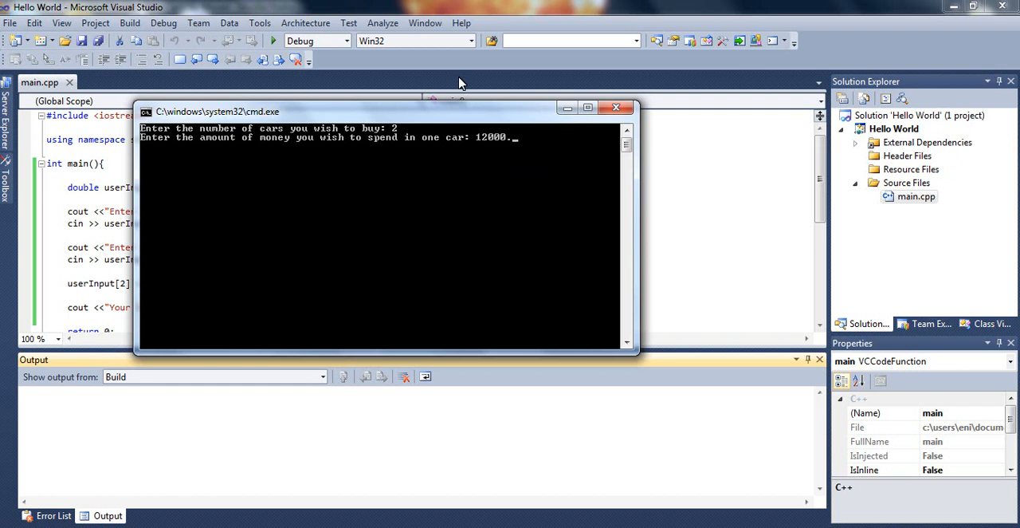
pyautogui.write('25')
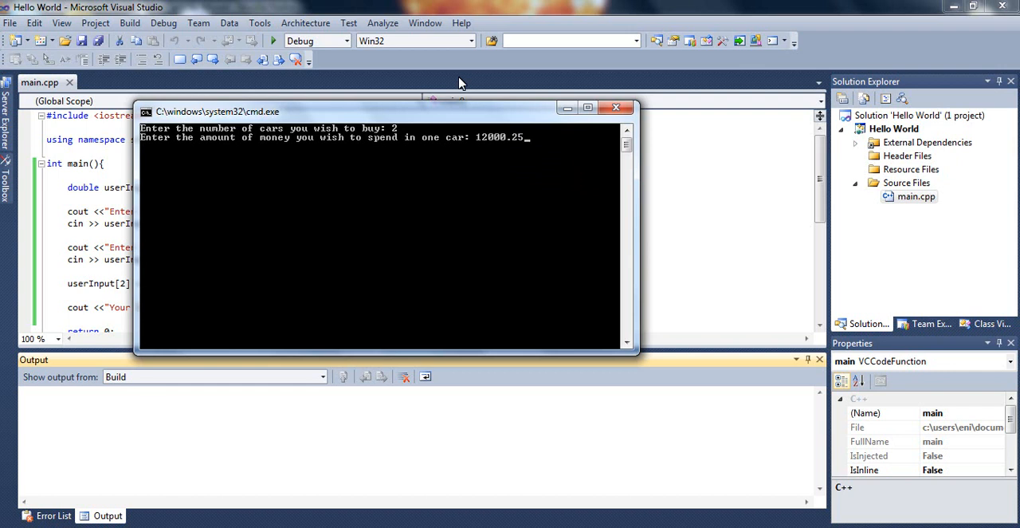
pyautogui.moveTo(448, 128)
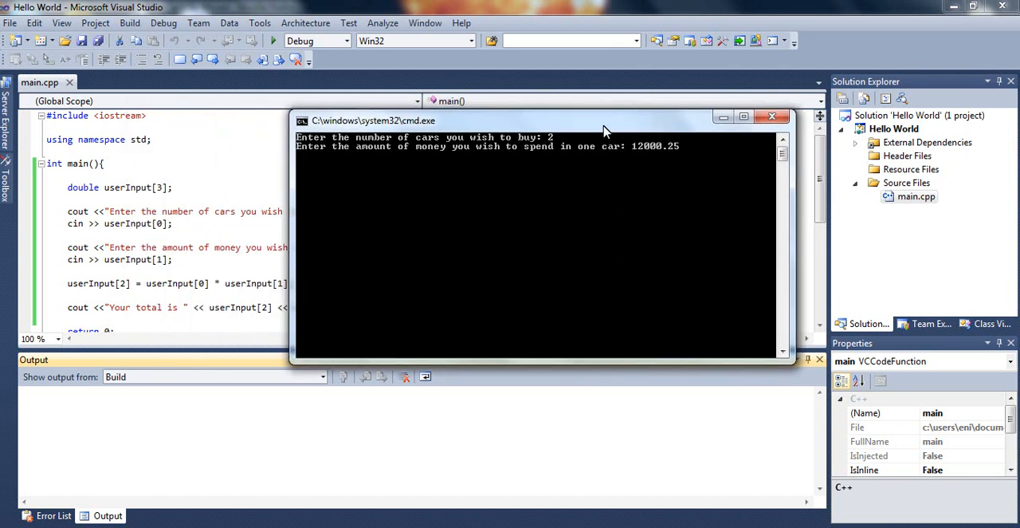
pyautogui.press('enter')
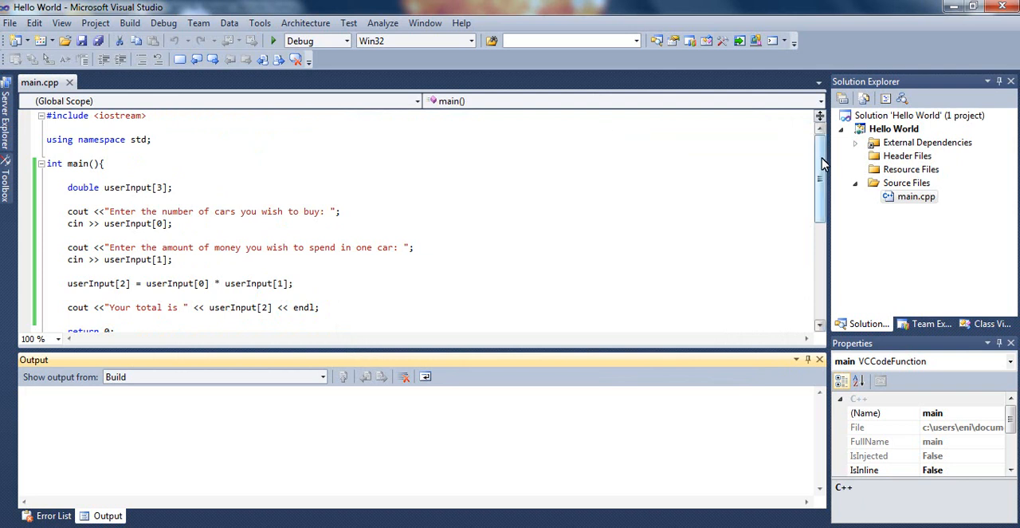
pyautogui.scroll(-3)
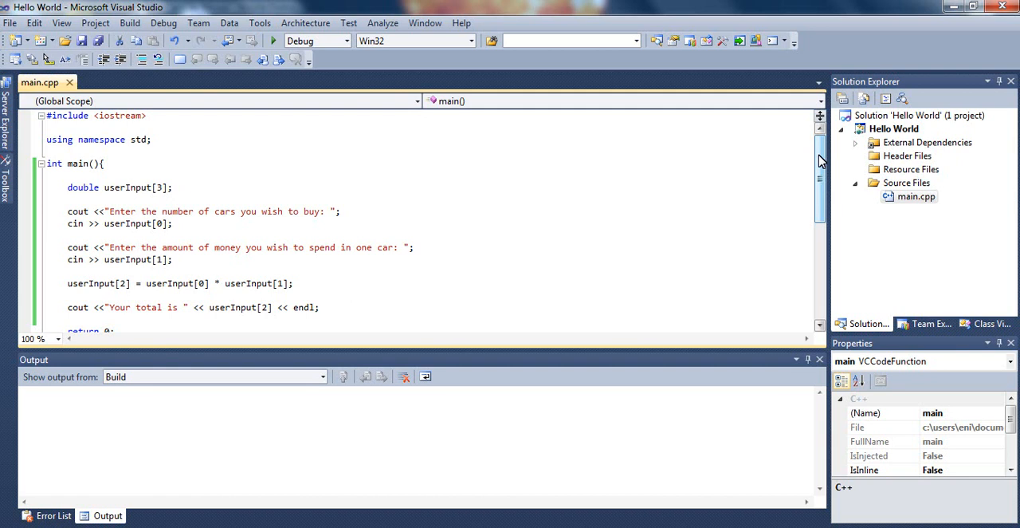
pyautogui.click(319, 306)
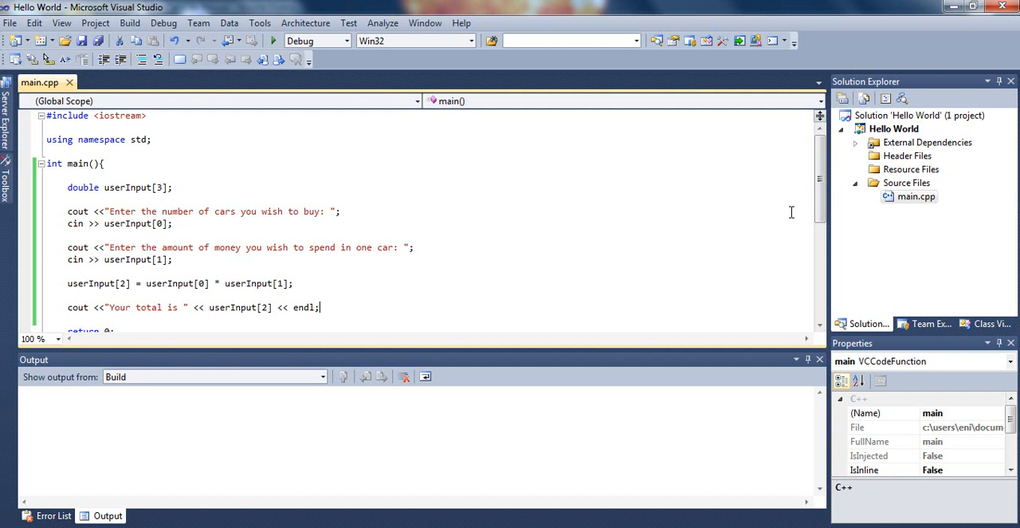
pyautogui.moveTo(759, 300)
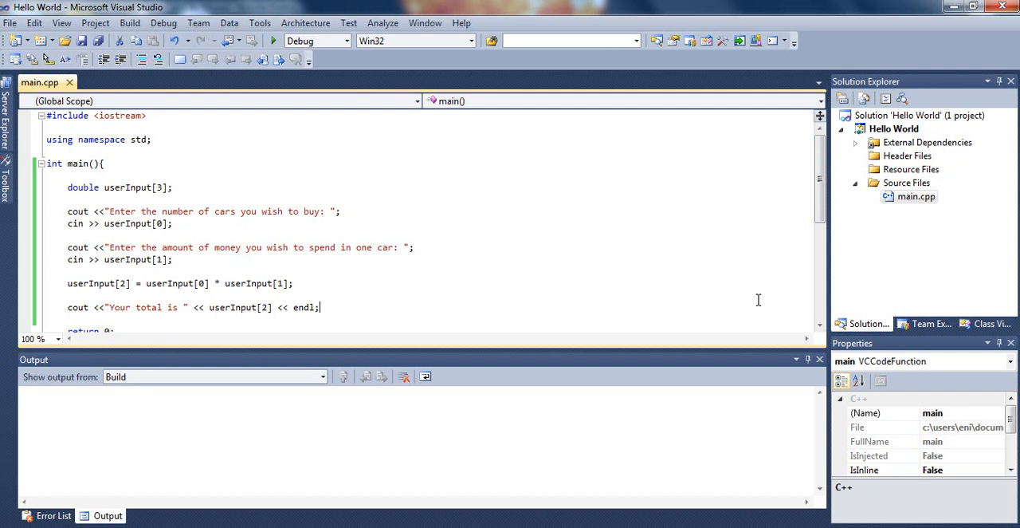